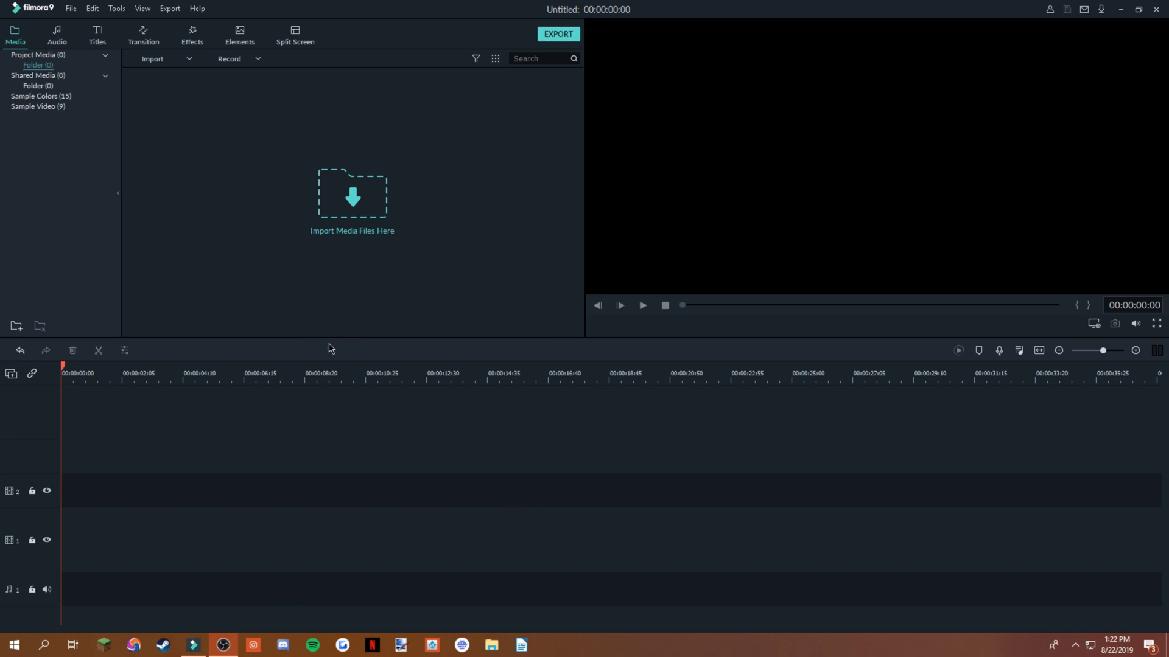
mouse_move(689, 443)
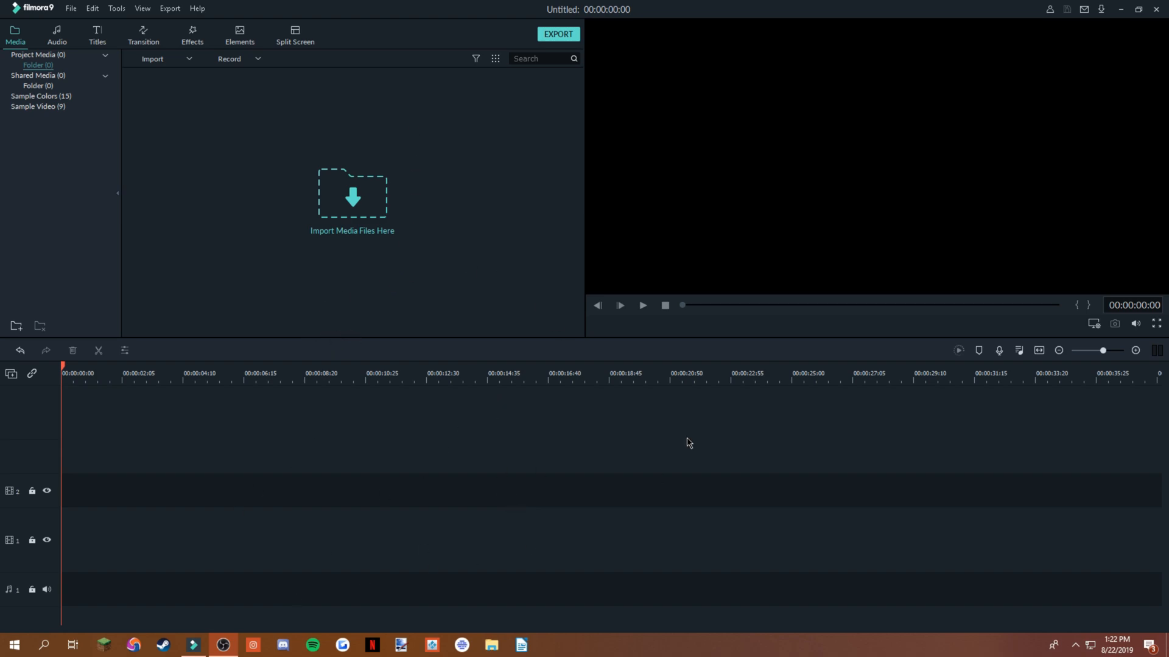
mouse_move(686, 31)
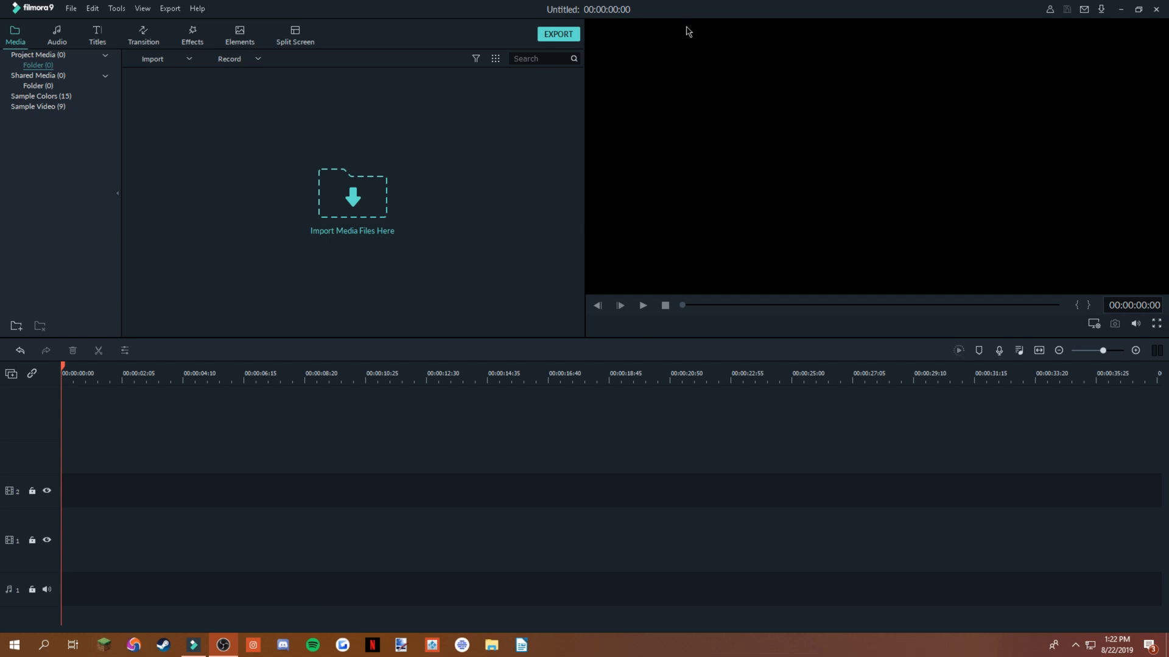
mouse_move(395, 381)
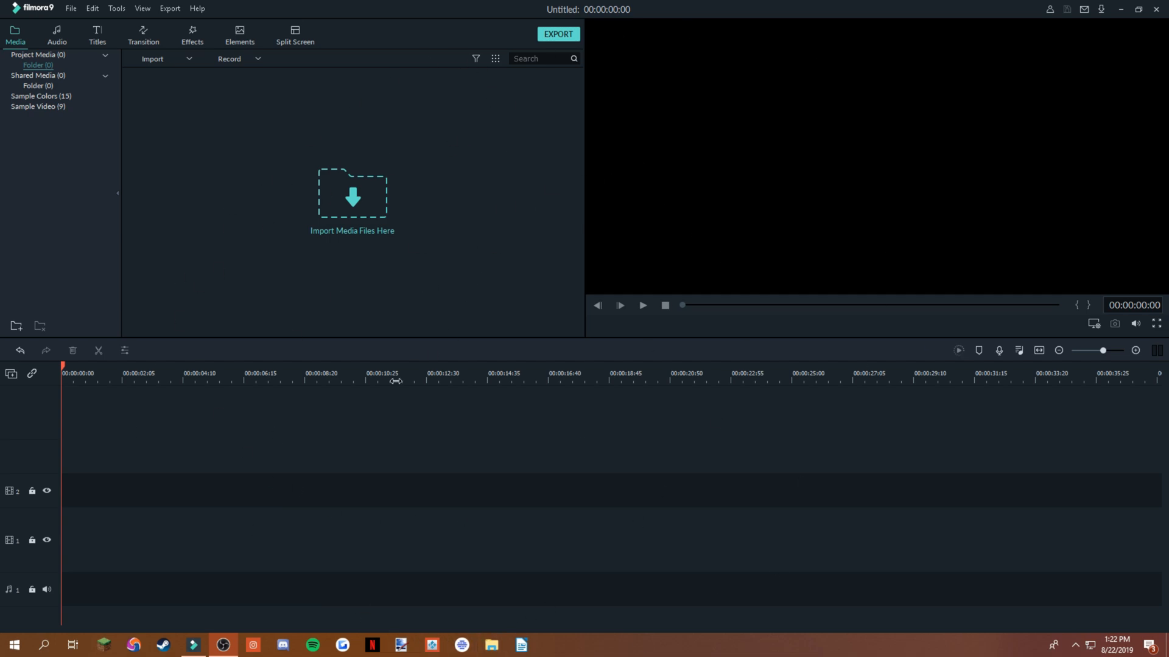
mouse_move(435, 110)
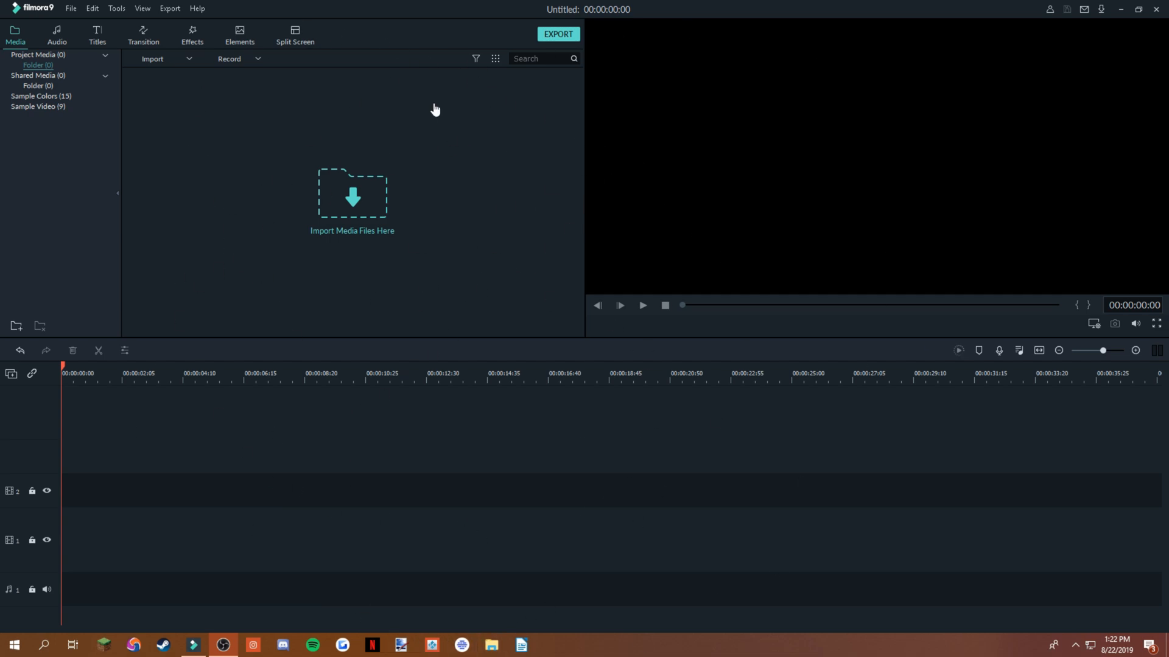
mouse_move(183, 459)
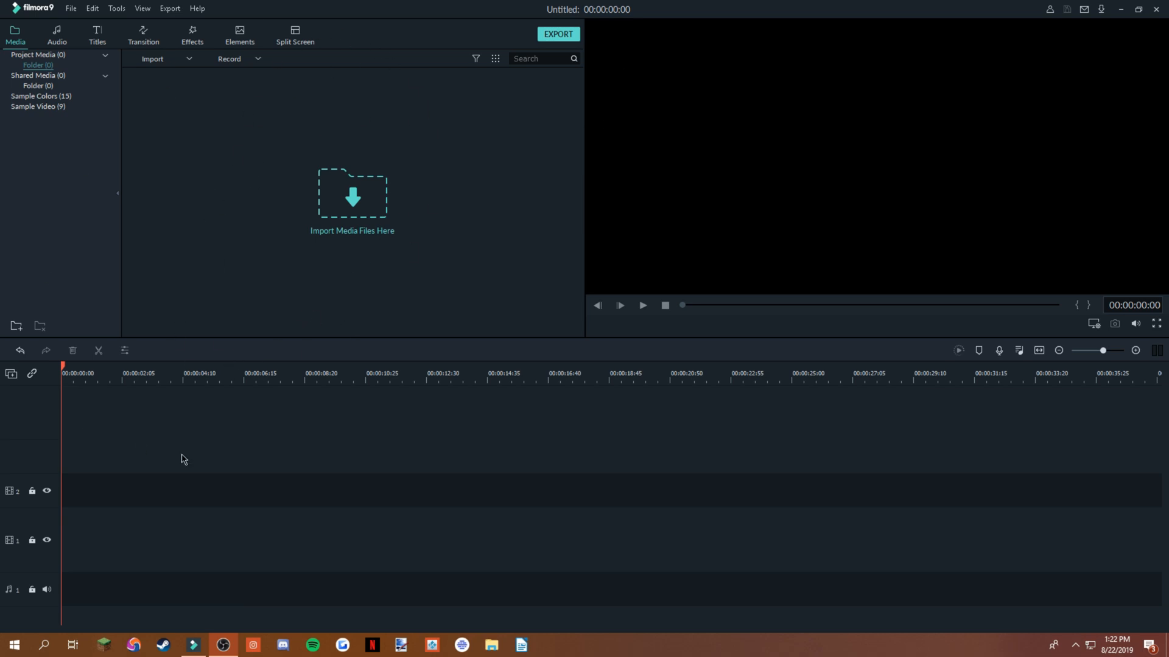
mouse_move(230, 451)
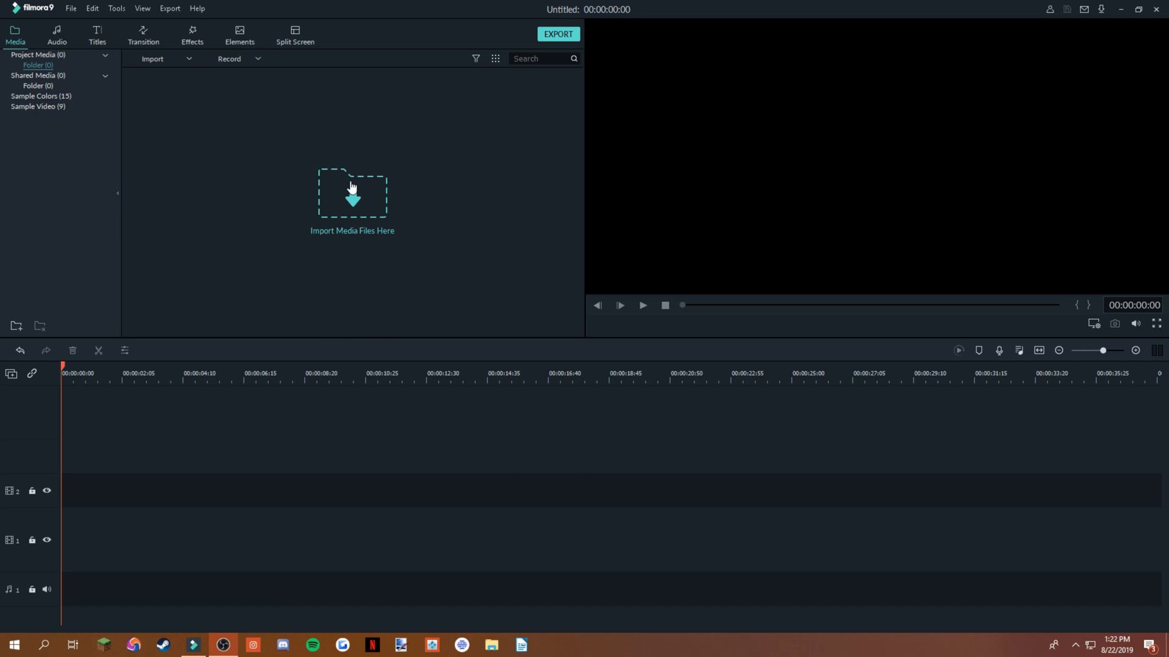
mouse_move(284, 554)
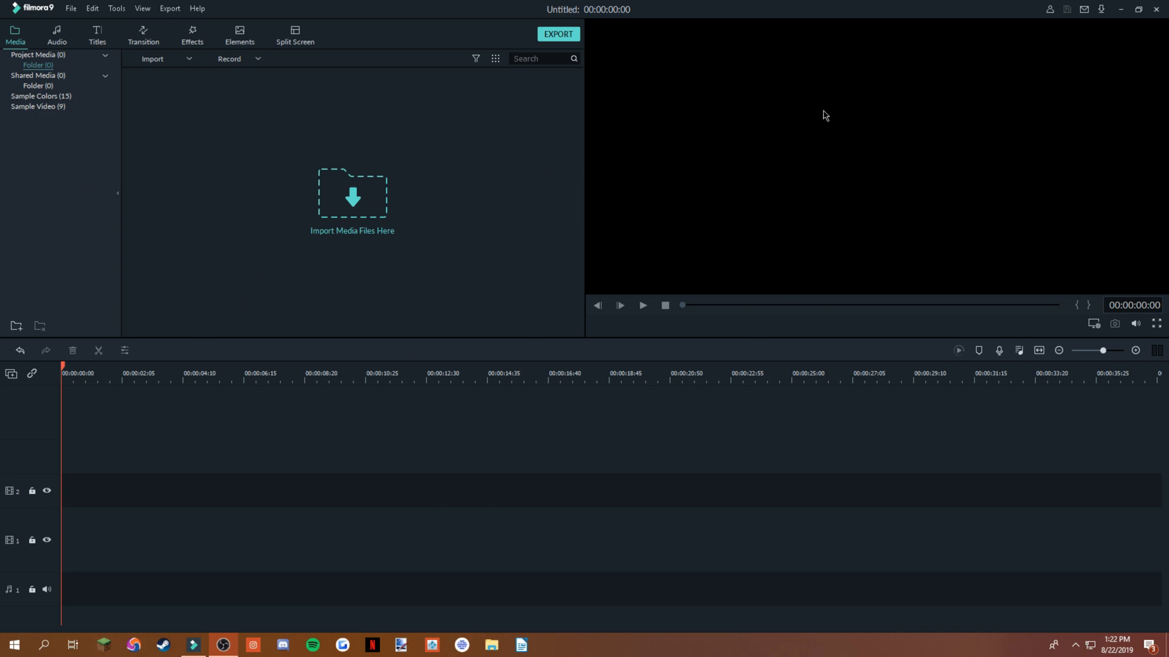
mouse_move(212, 255)
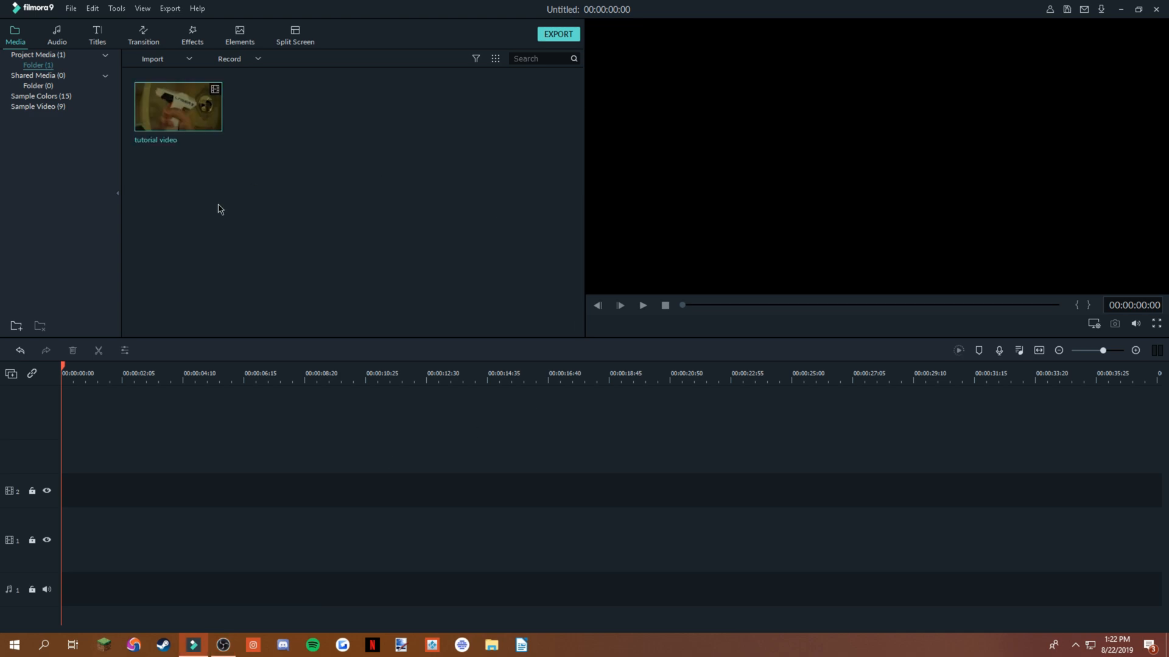
mouse_move(222, 155)
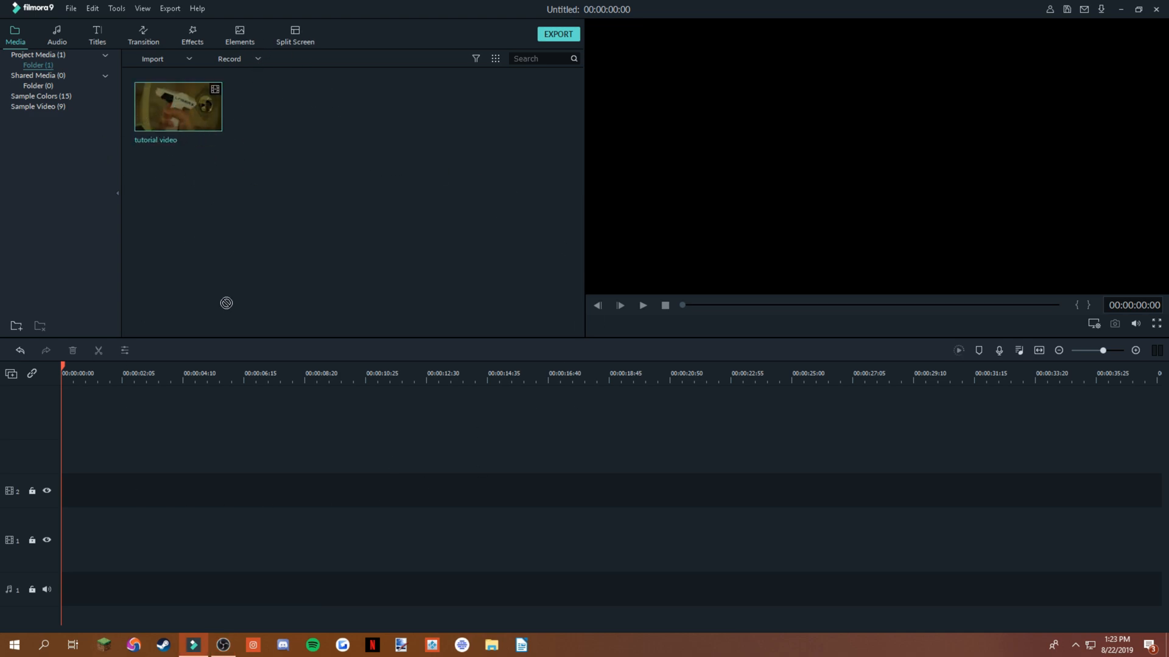
Drag the imported tutorial video onto video track 1 of the timeline.
drag(177, 106, 123, 536)
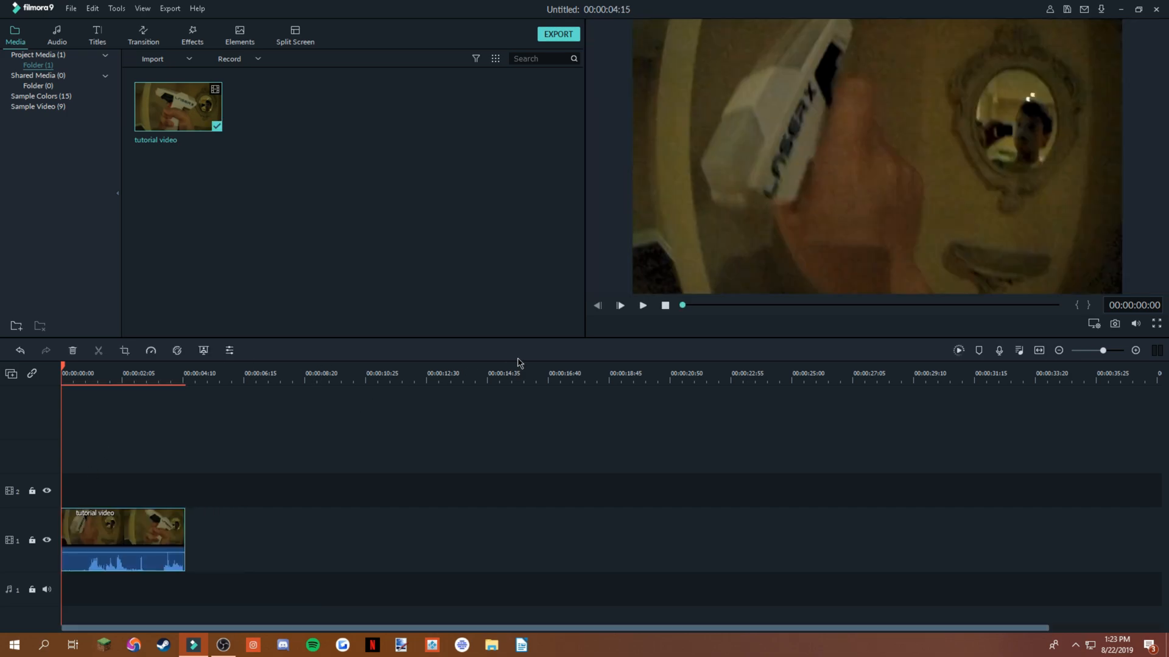
mouse_move(297, 590)
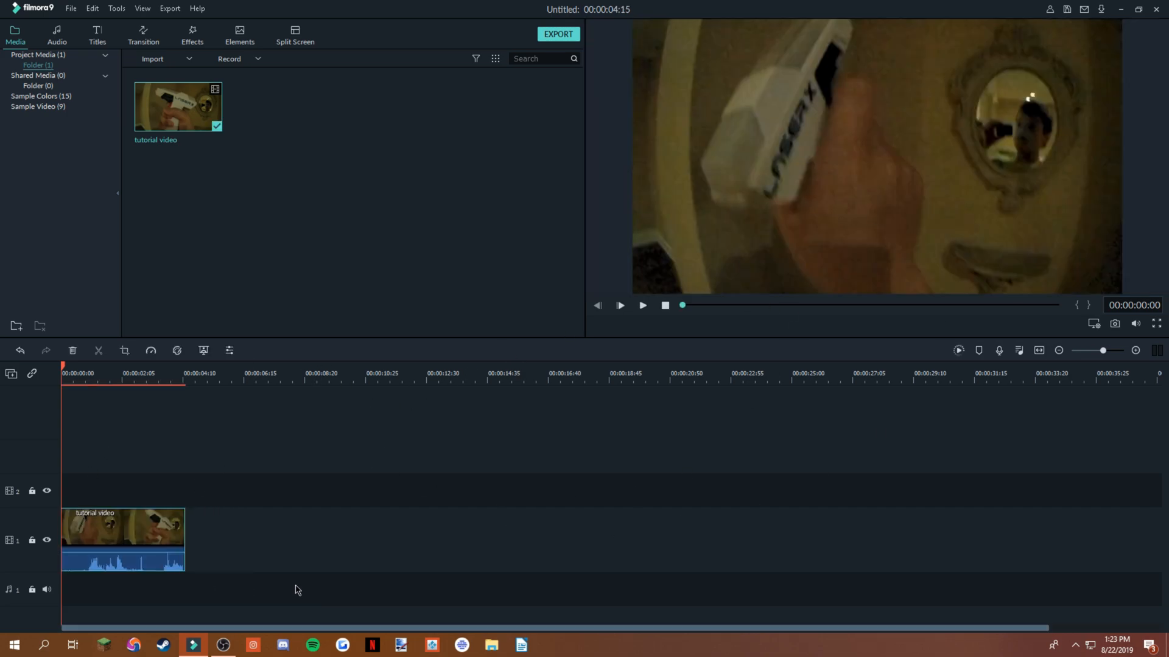
mouse_move(674, 597)
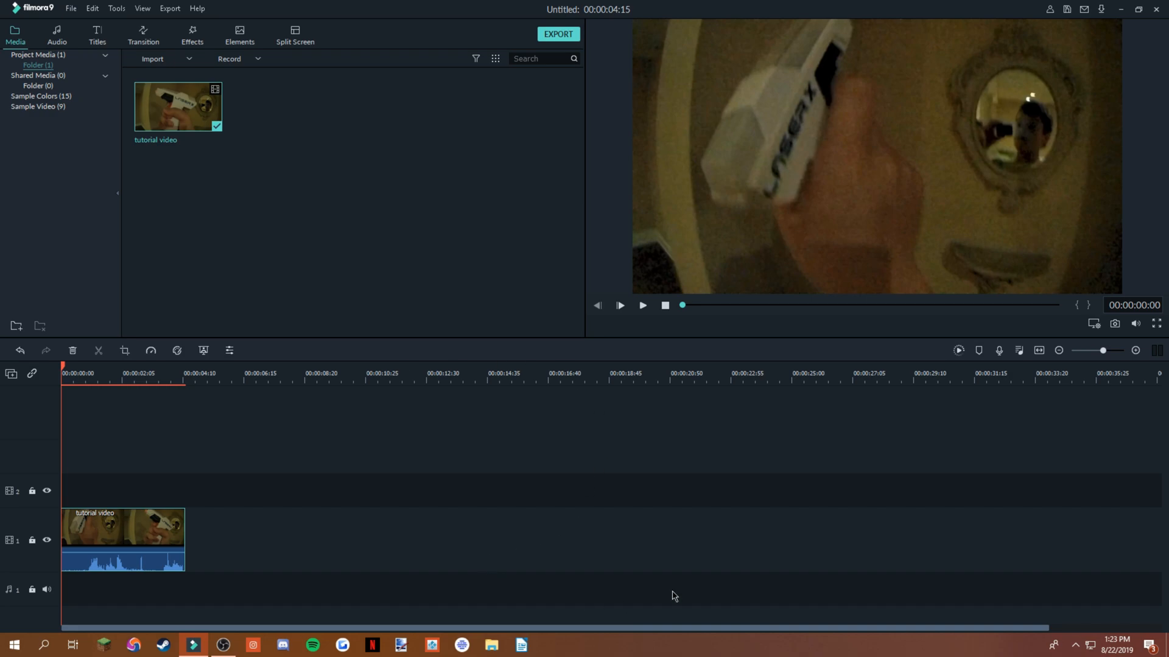
mouse_move(595, 428)
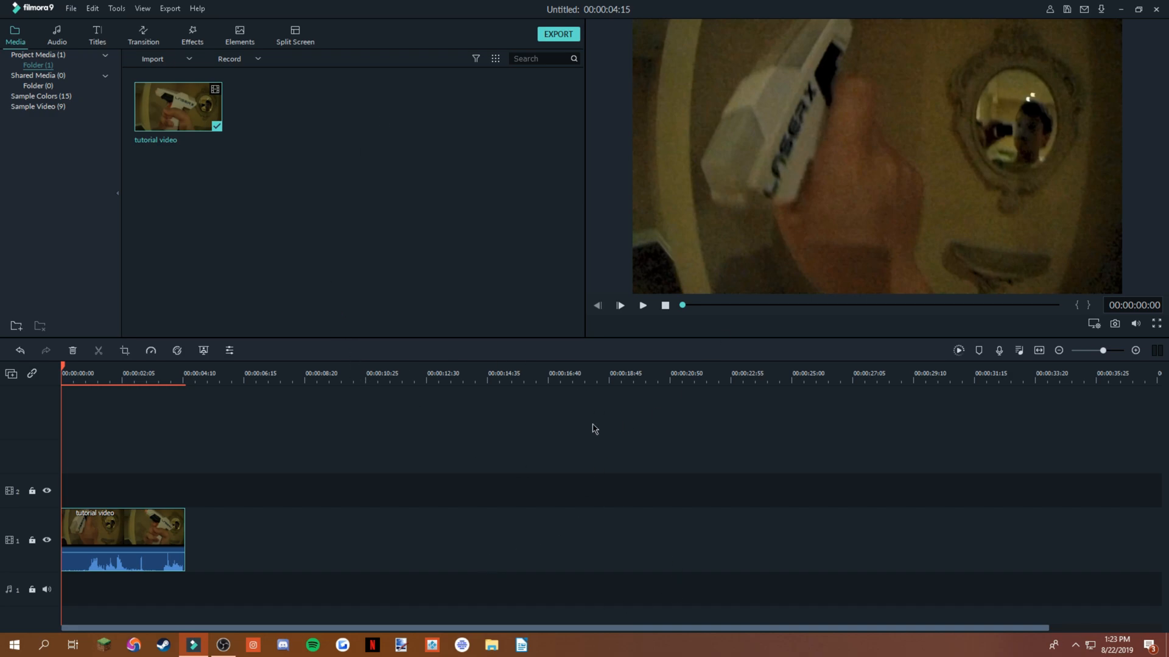
mouse_move(886, 335)
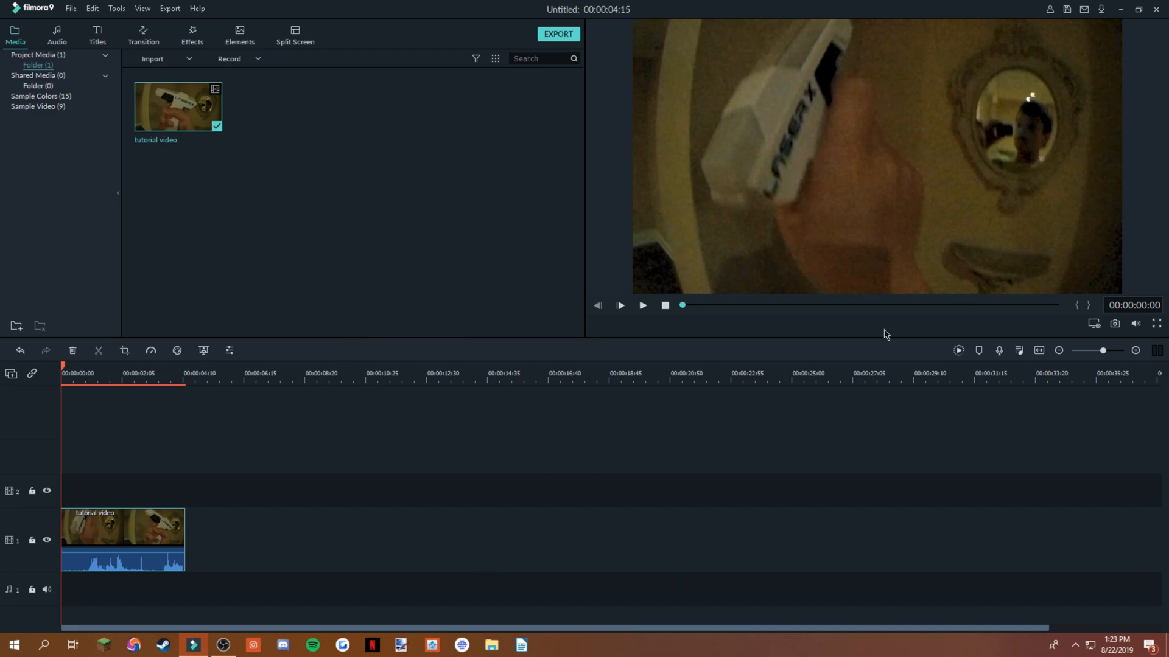
mouse_move(999, 180)
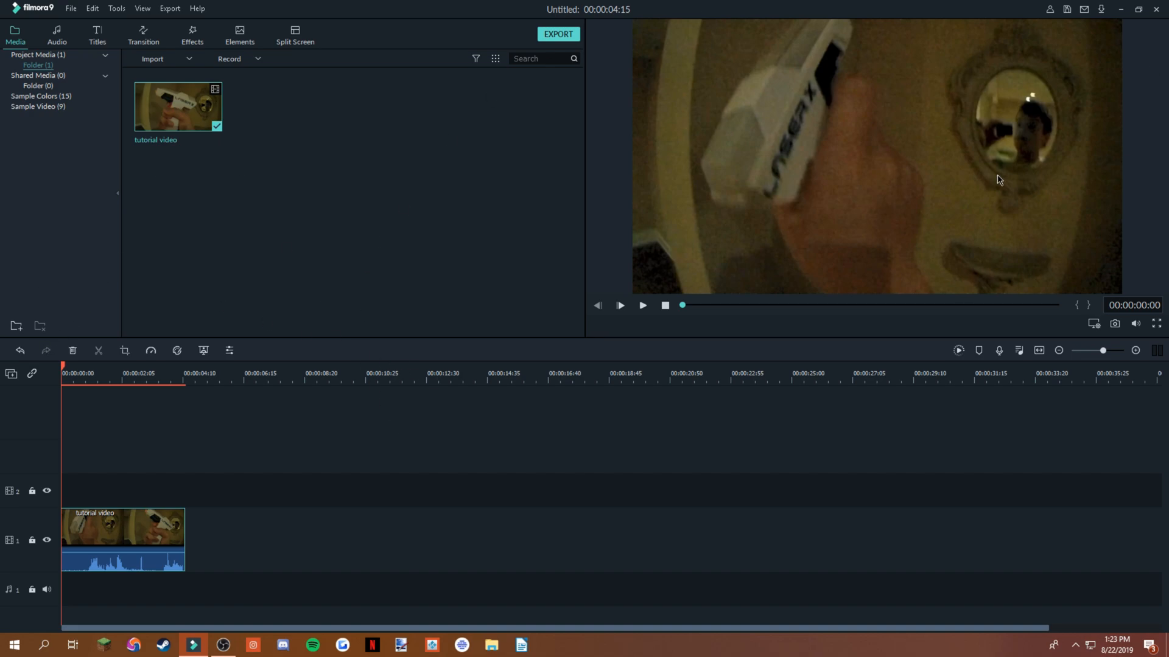
mouse_move(733, 137)
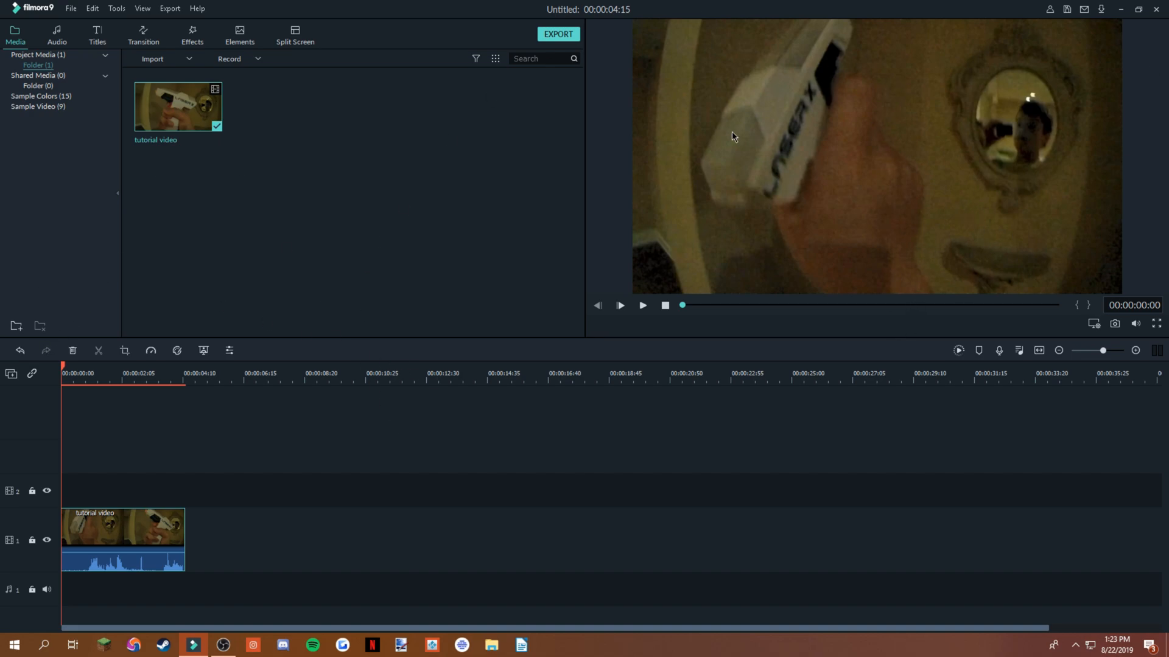
mouse_move(681, 121)
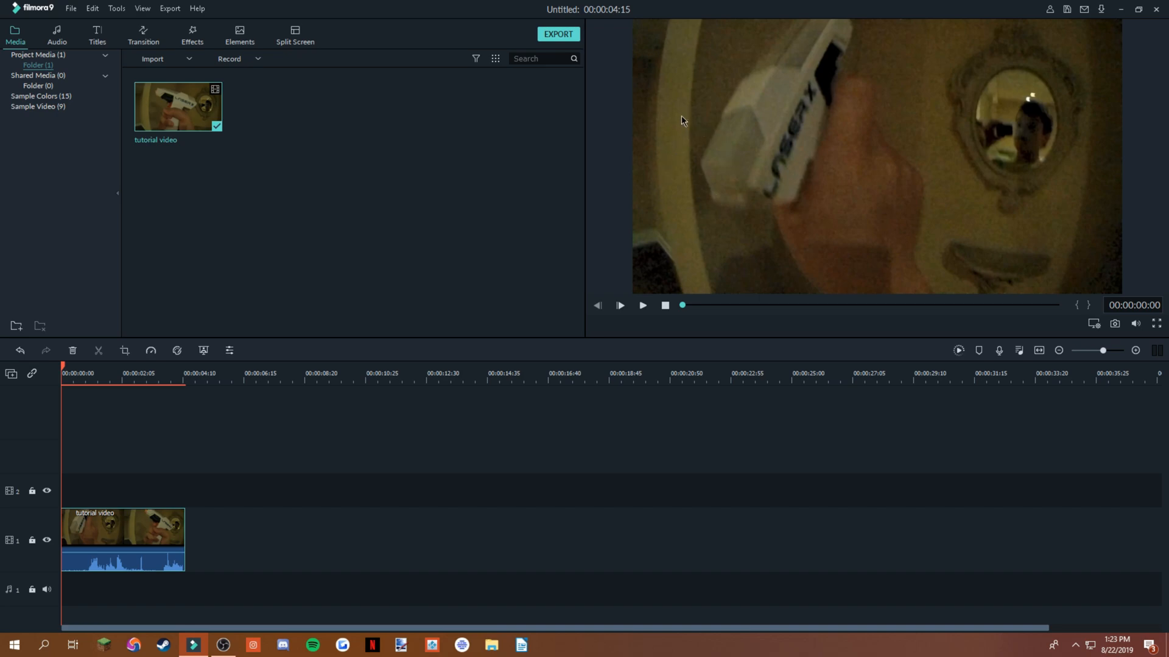
mouse_move(1034, 106)
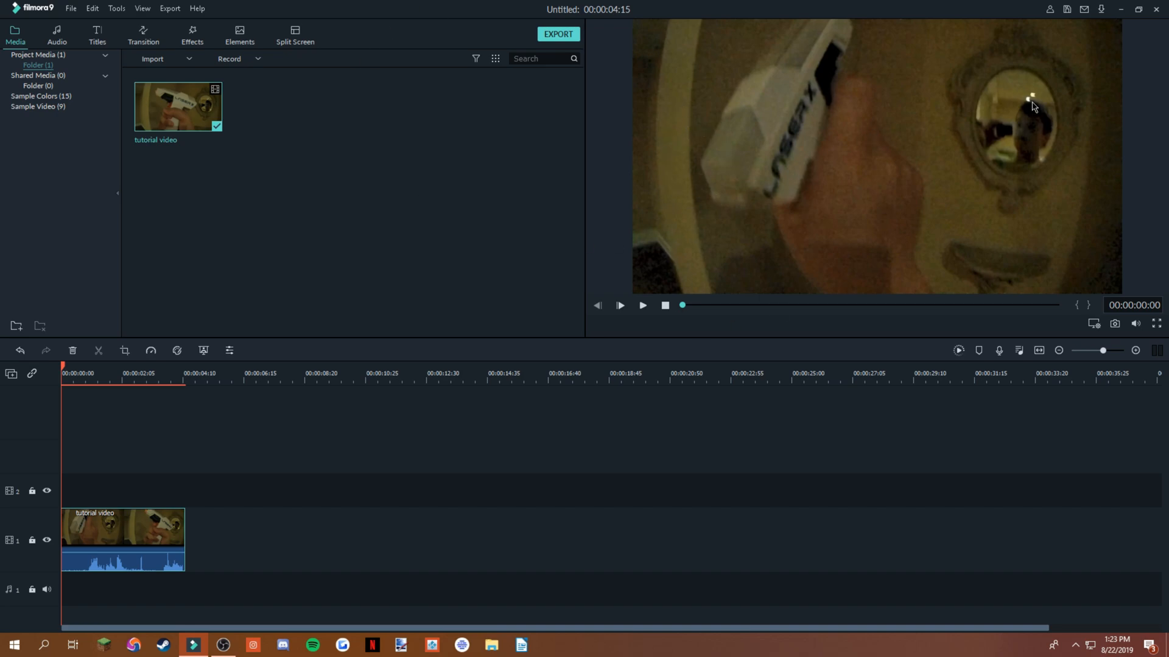
mouse_move(1014, 119)
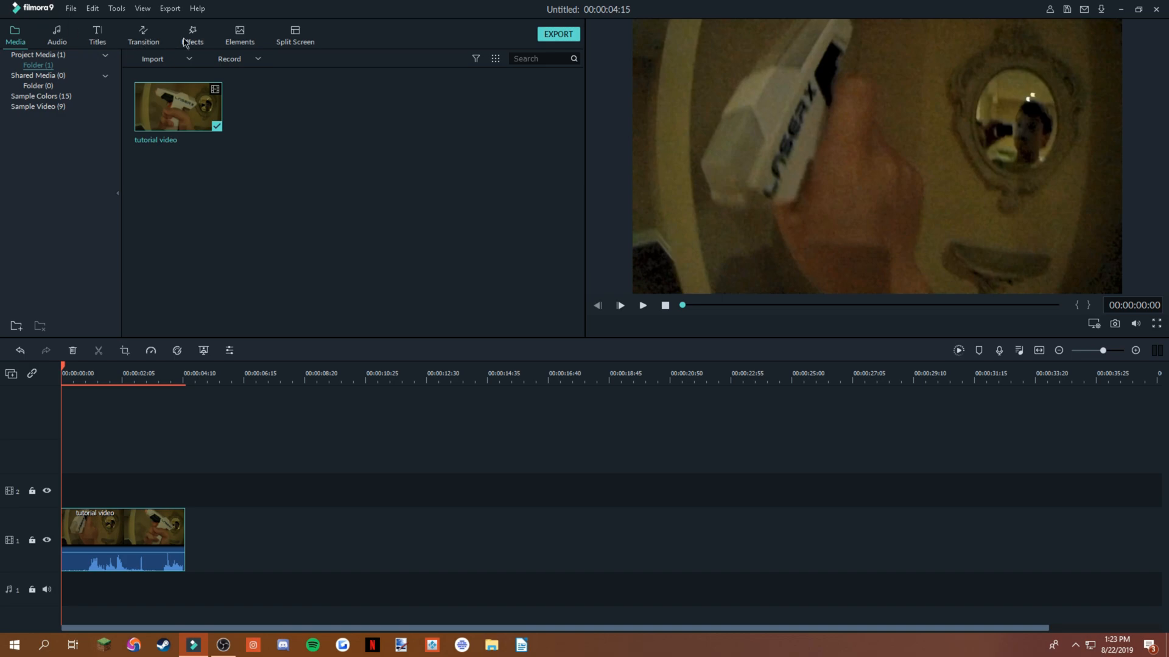
Search the Effects library for 'mos' to list the four Mosaic effects.
click(192, 35)
text(mosa)
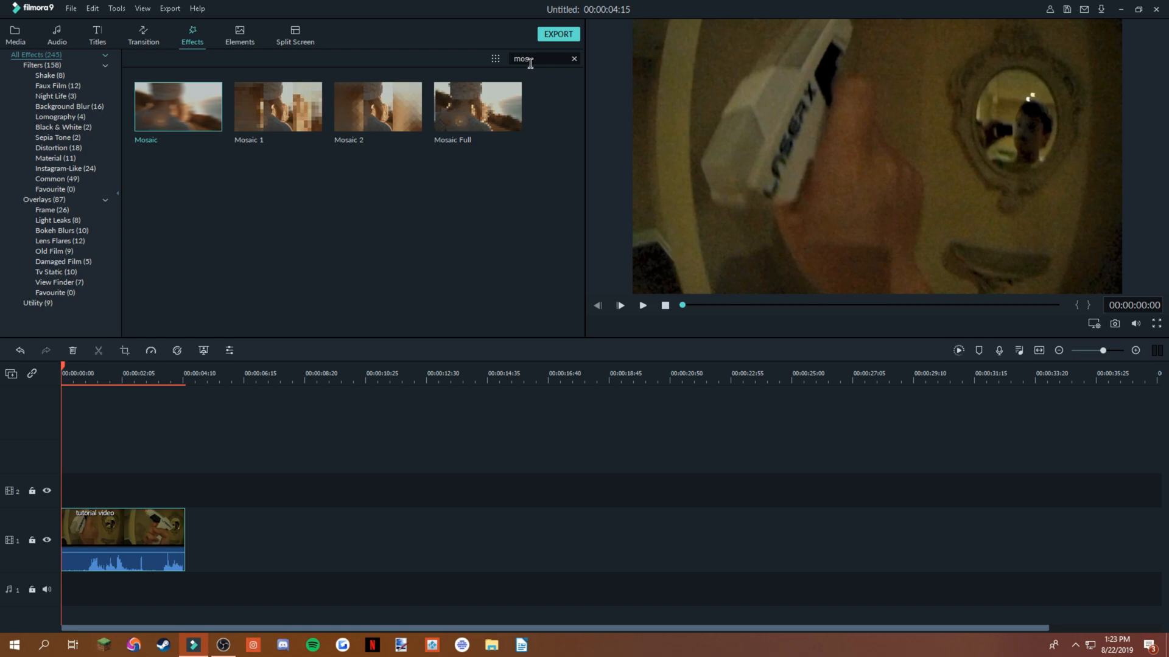
click(574, 59)
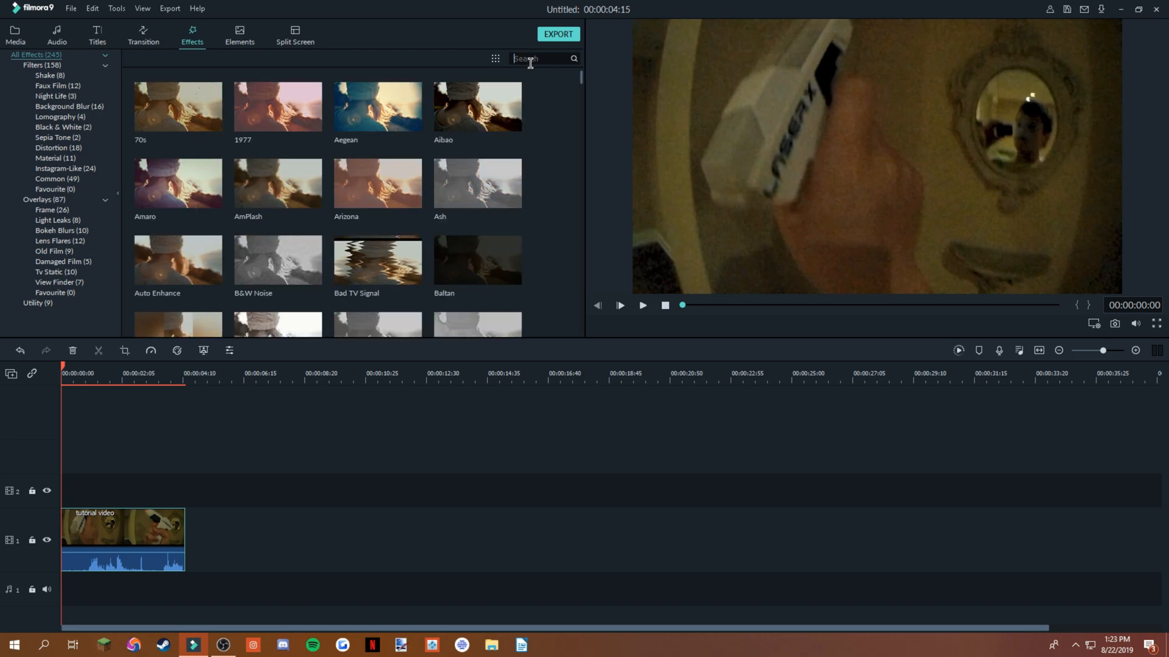
text(mos)
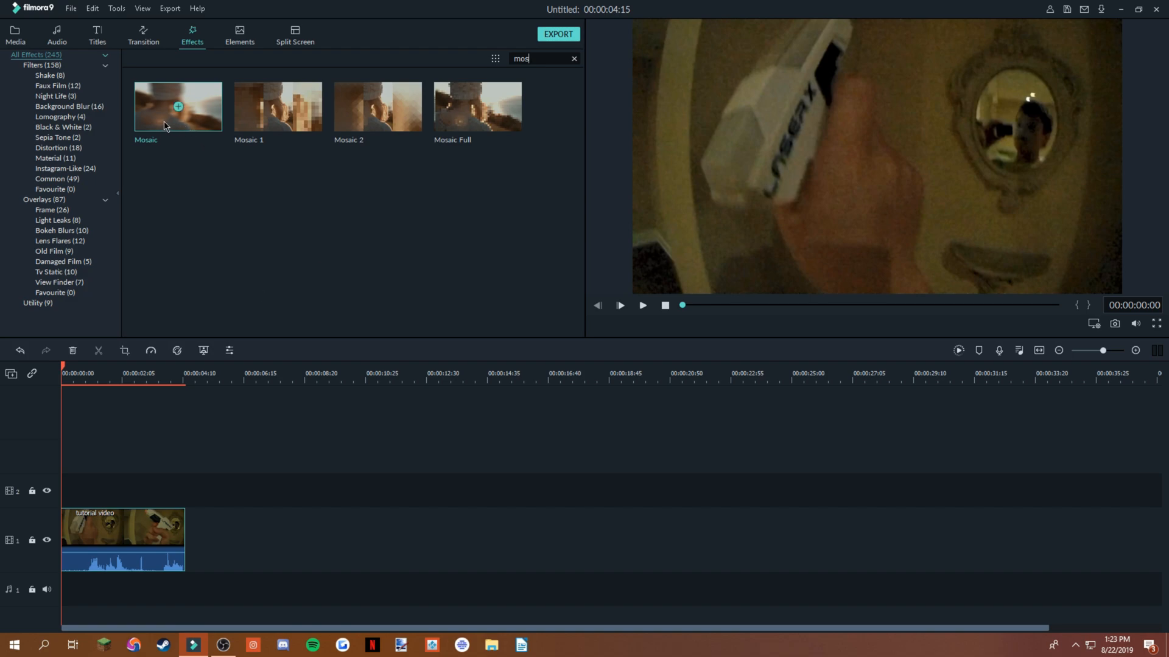
Place the Mosaic effect on video track 2 at the start, stretched to the clip's length.
drag(177, 107, 306, 538)
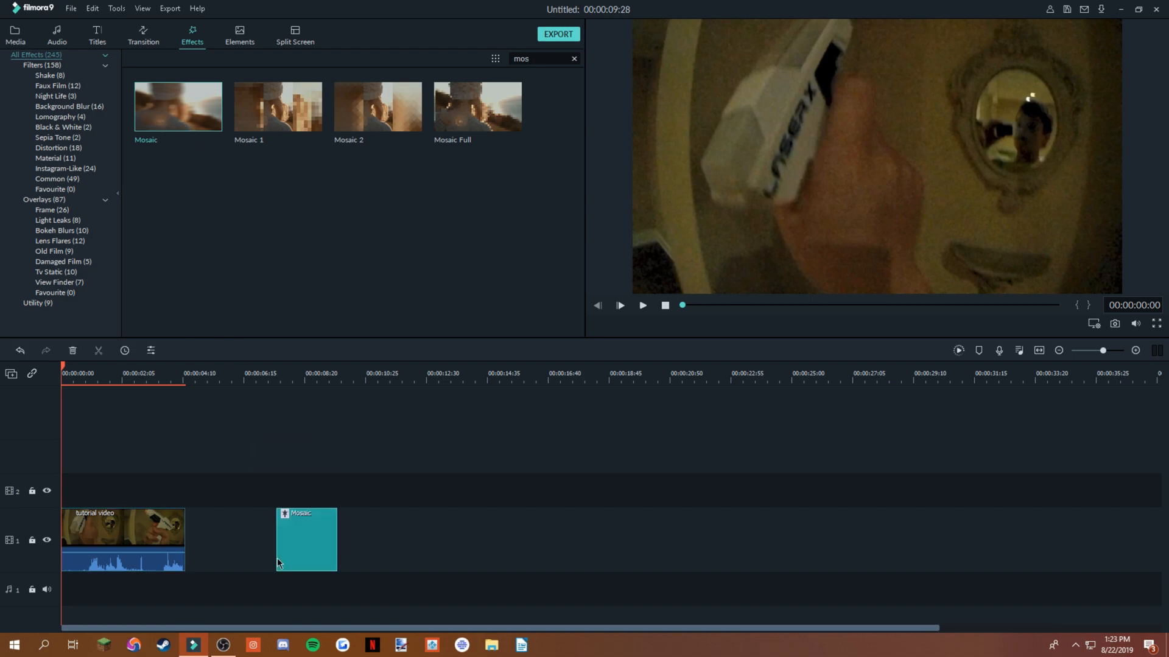
drag(305, 539, 90, 490)
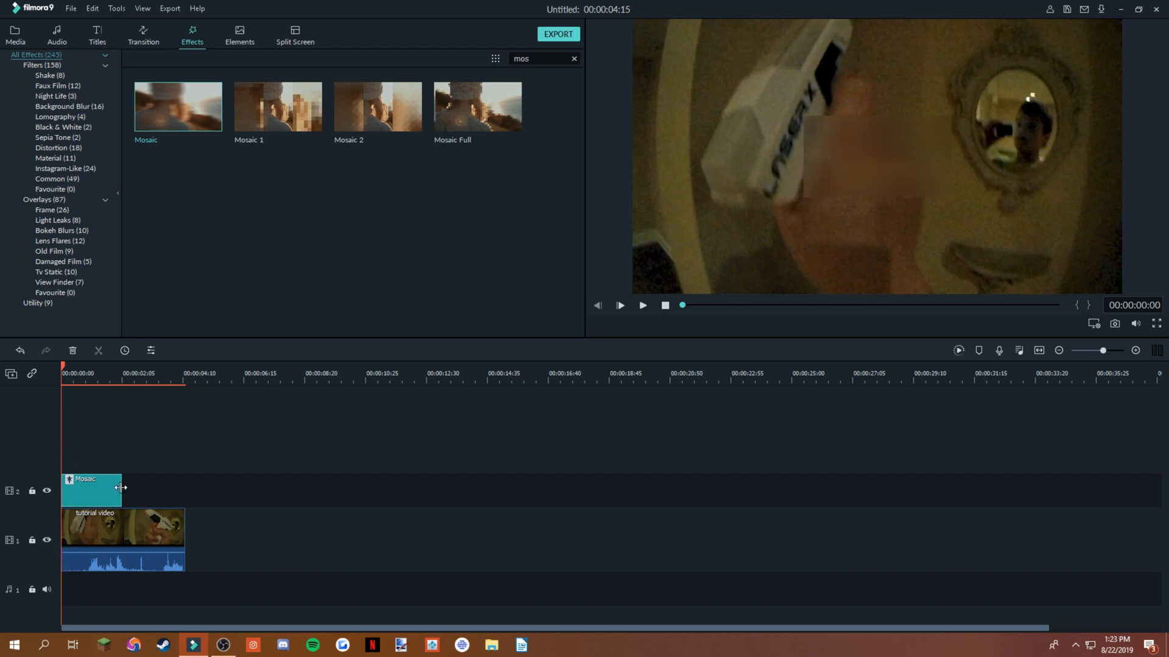
drag(120, 489, 184, 489)
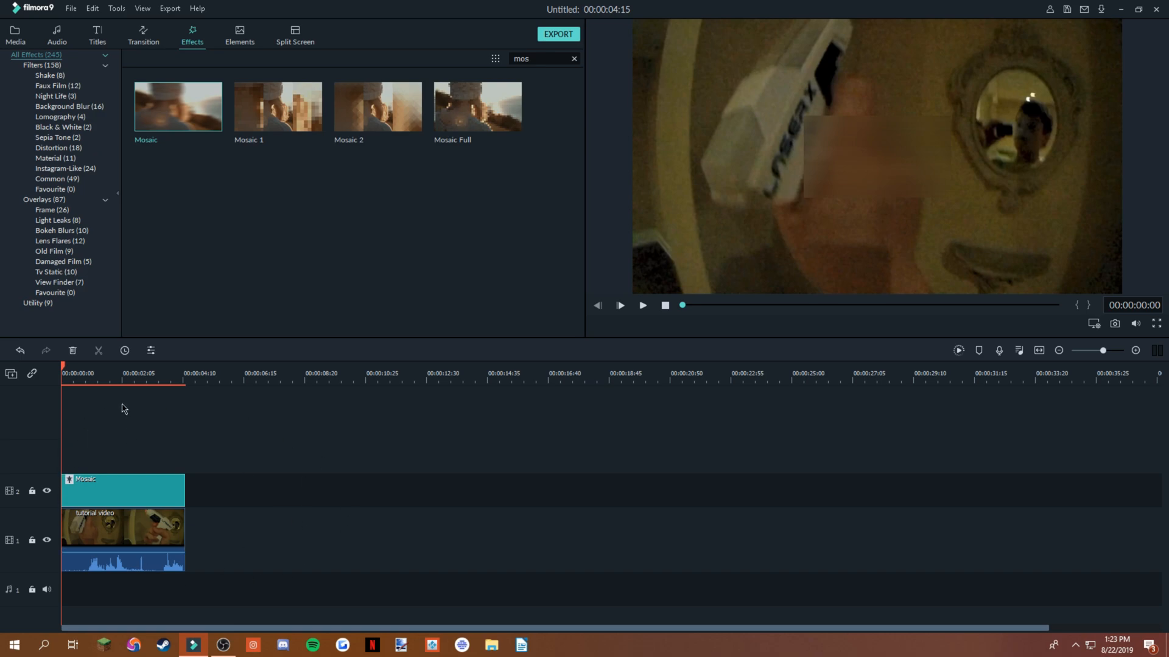
mouse_move(929, 67)
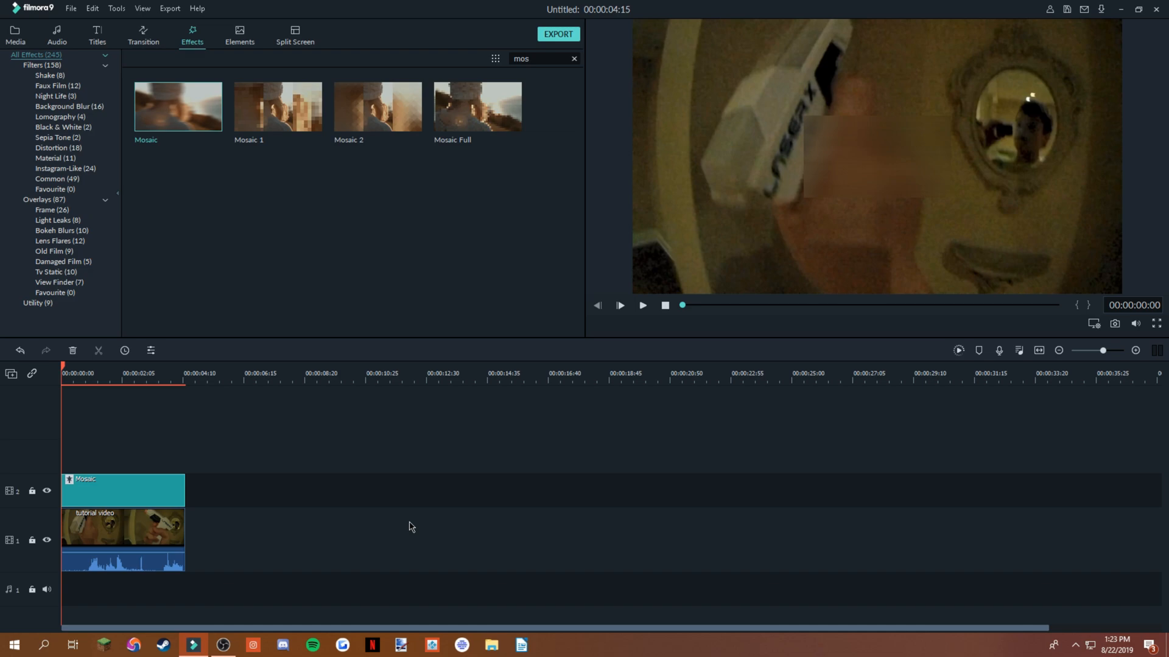
mouse_move(894, 197)
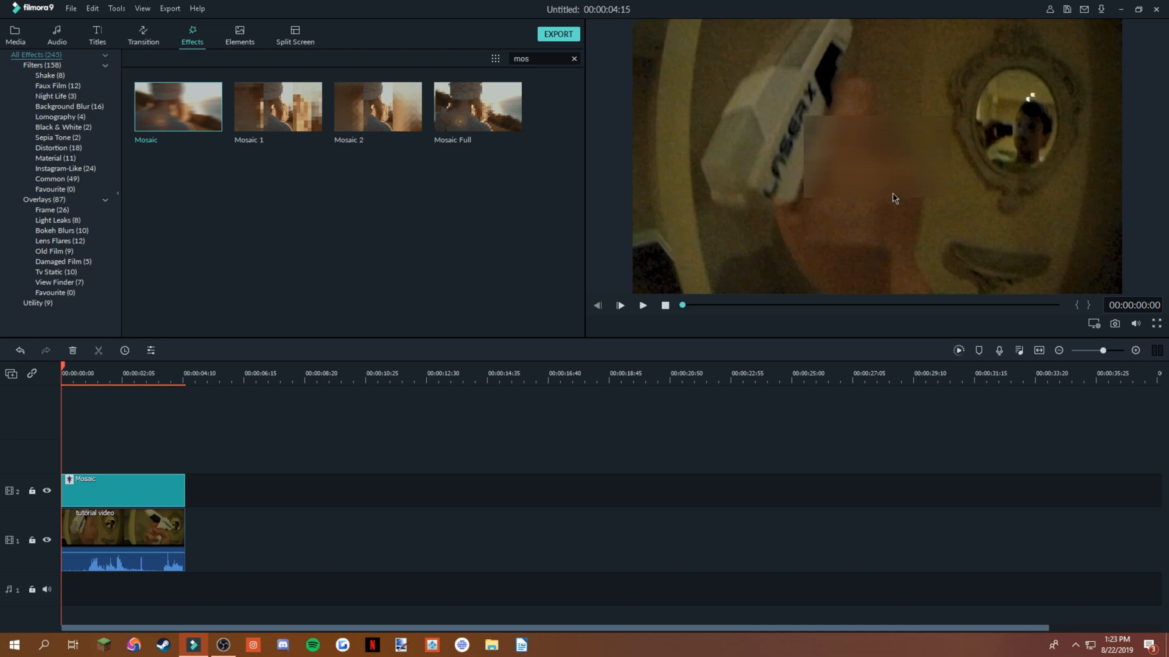
mouse_move(841, 193)
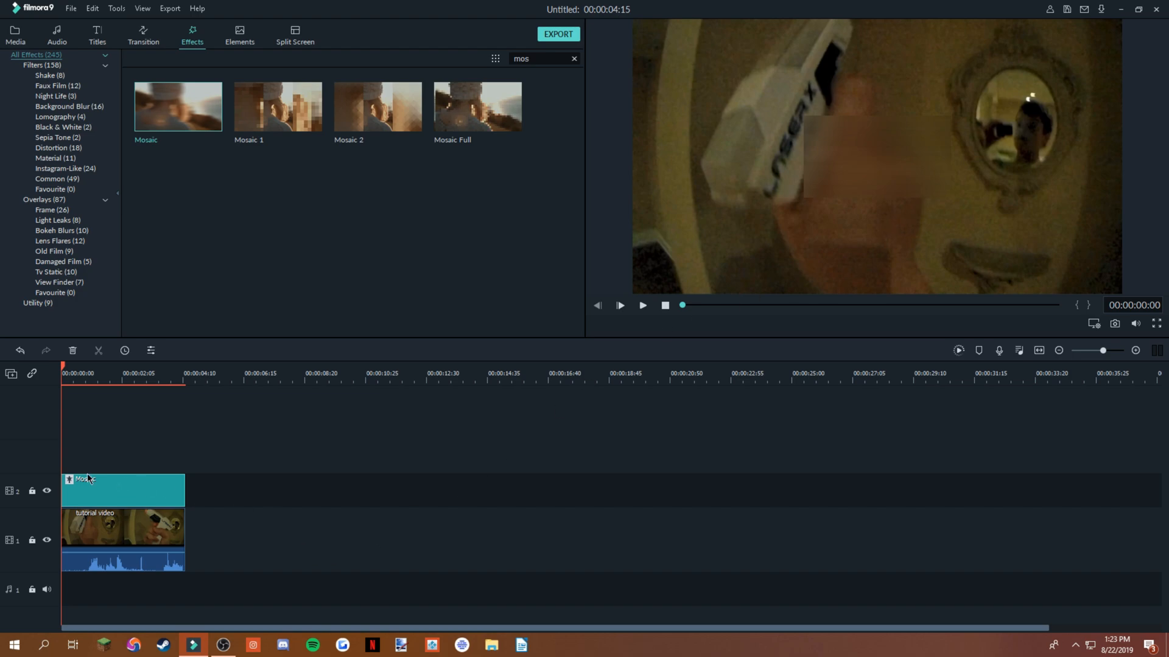
Open the Mosaic effect's settings showing blur amount 50 and opacity 100.
double_click(120, 489)
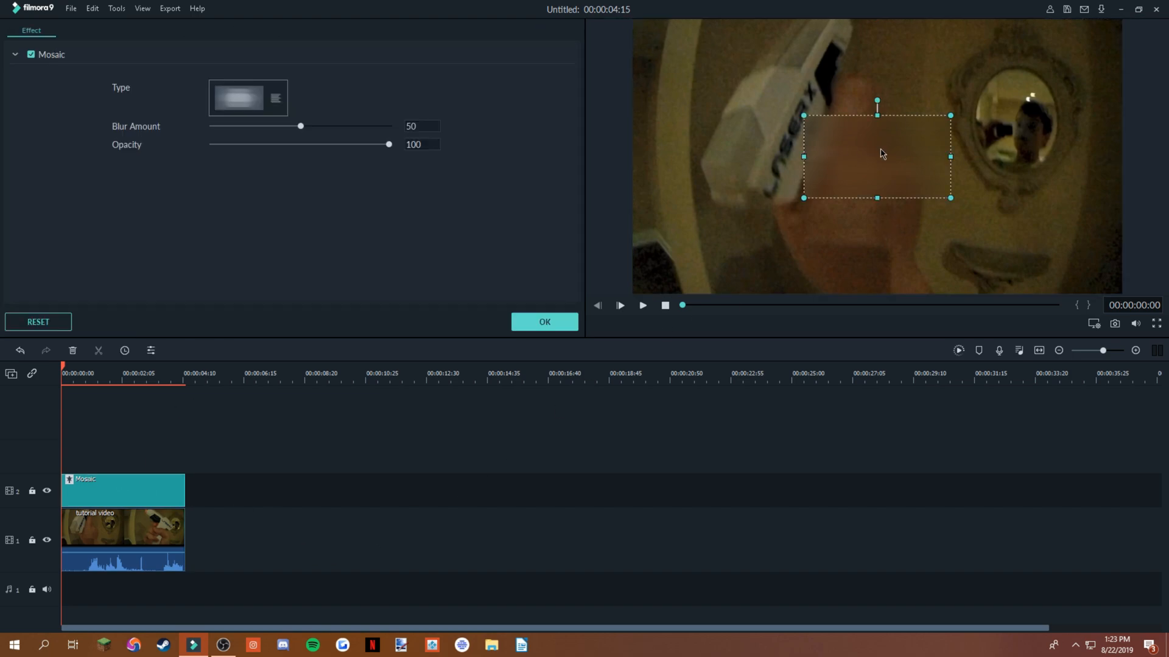
mouse_move(1037, 193)
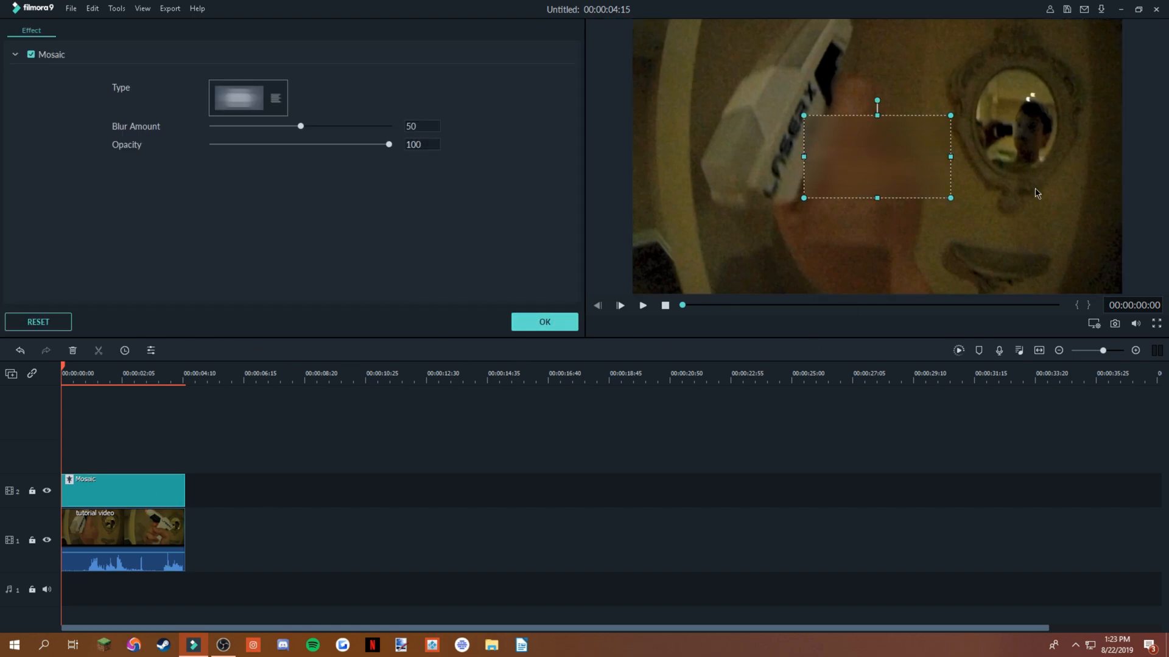
mouse_move(783, 241)
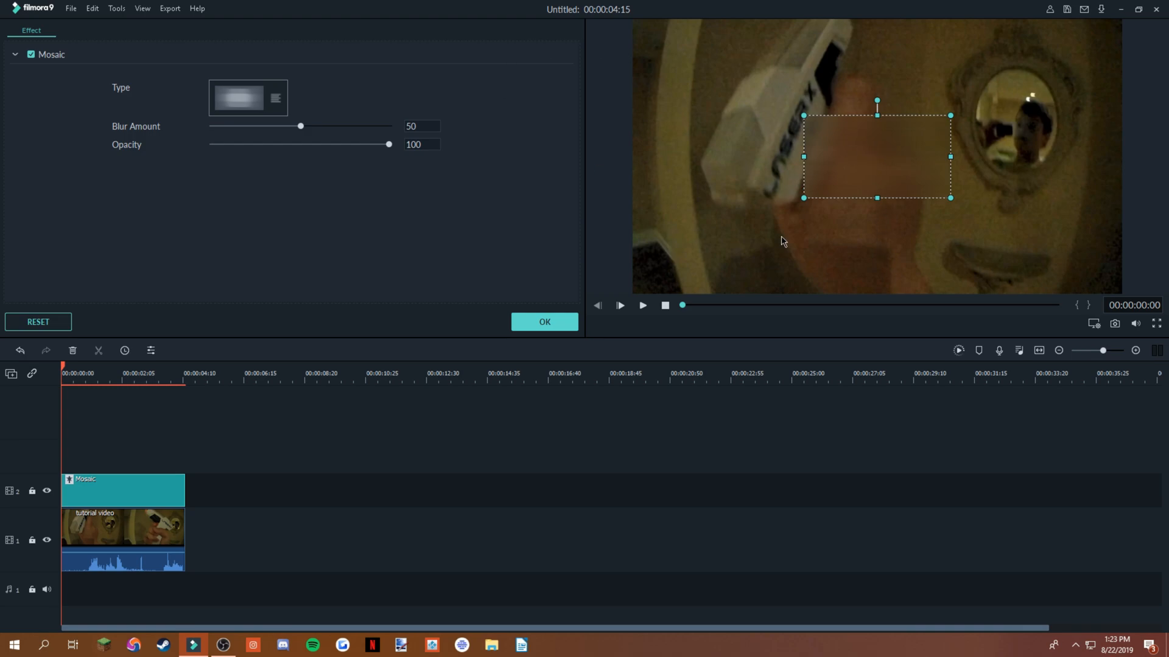
right_click(123, 490)
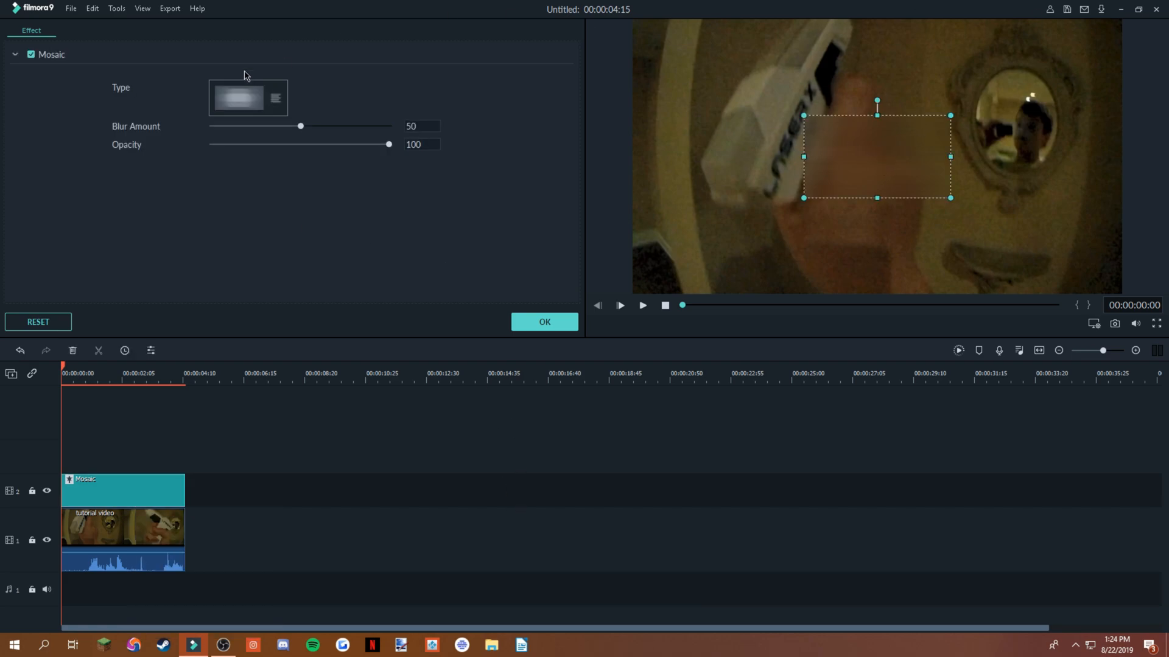
mouse_move(262, 109)
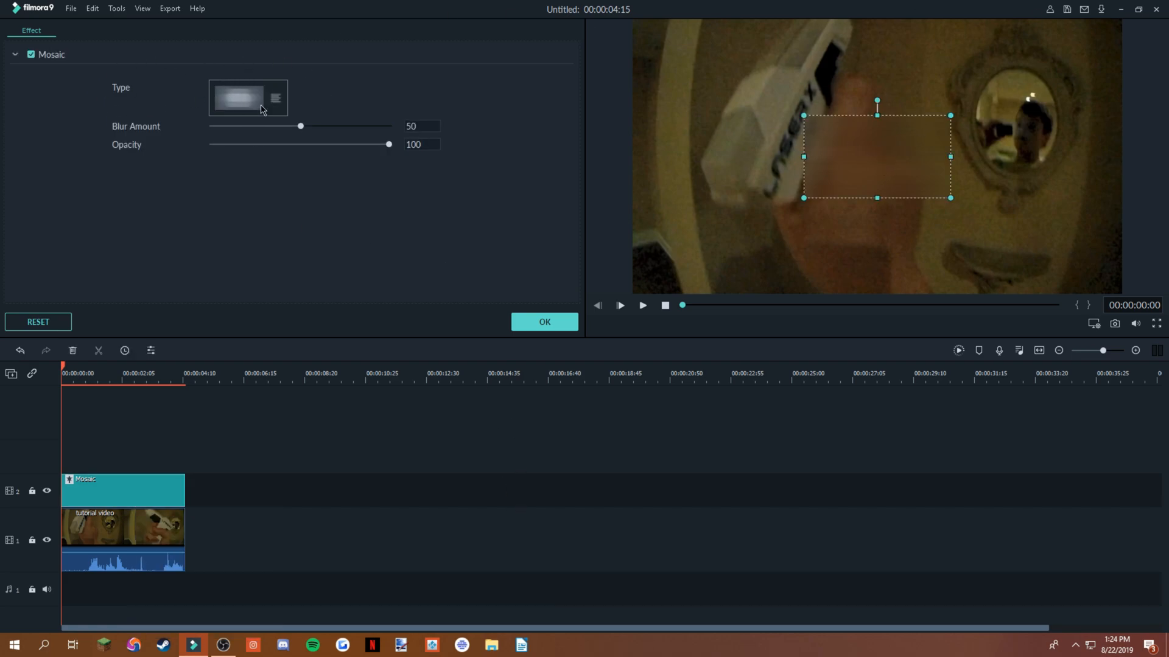
Switch the mosaic to the pixelated type and set blur amount to 23.
click(238, 98)
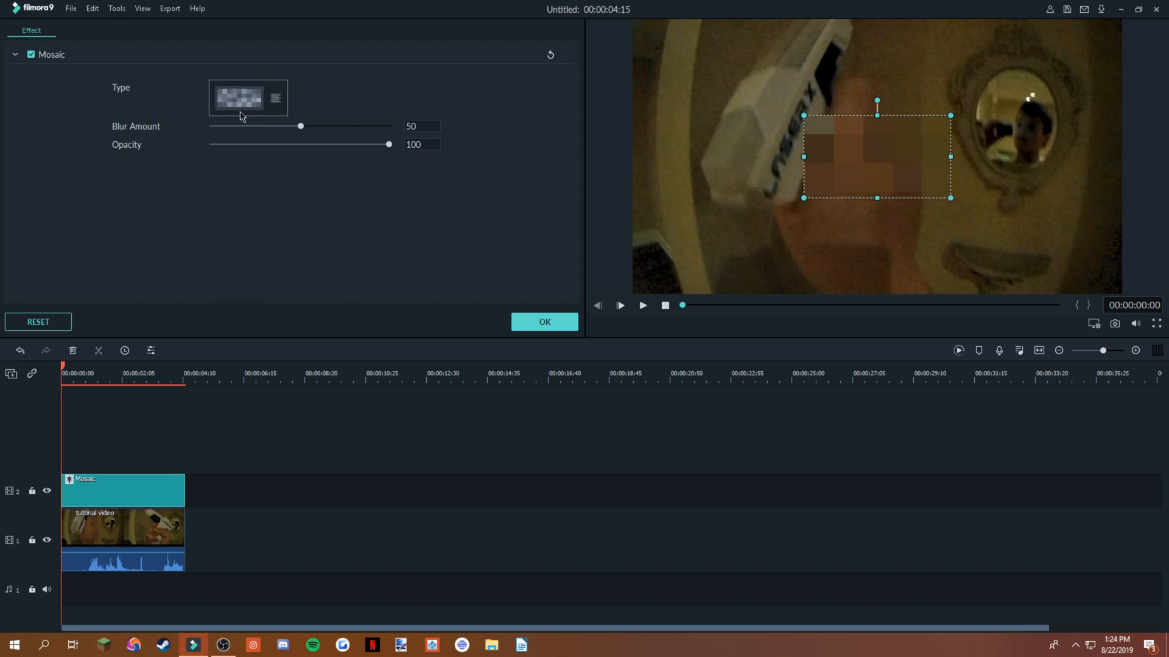
drag(300, 126, 378, 126)
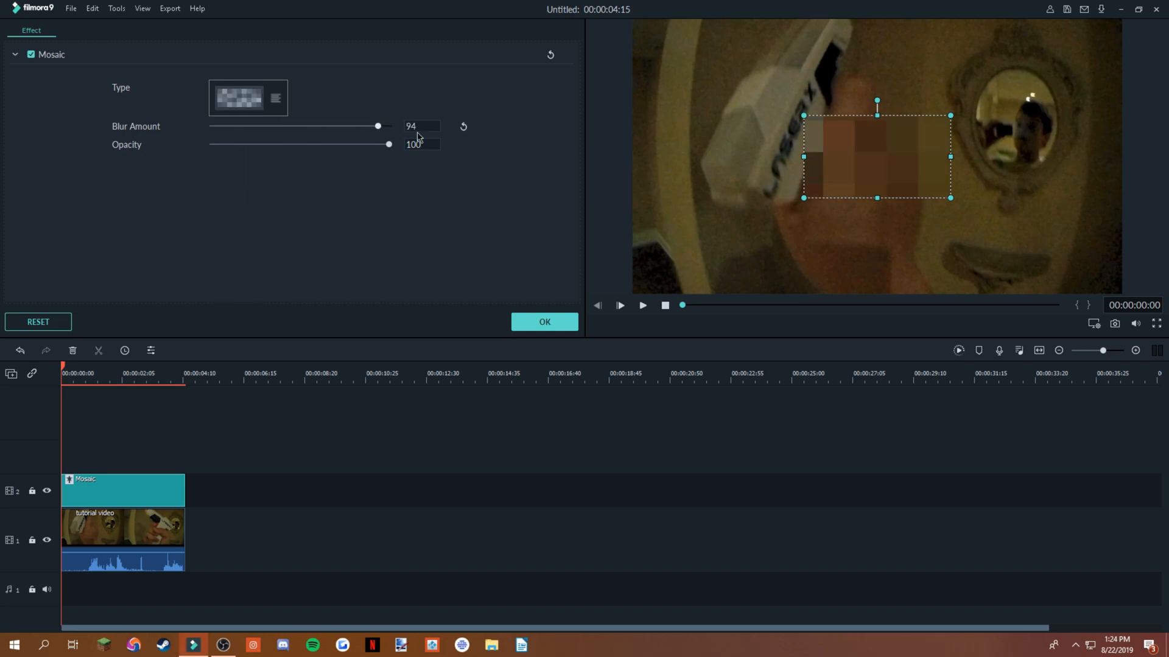
drag(378, 126, 226, 126)
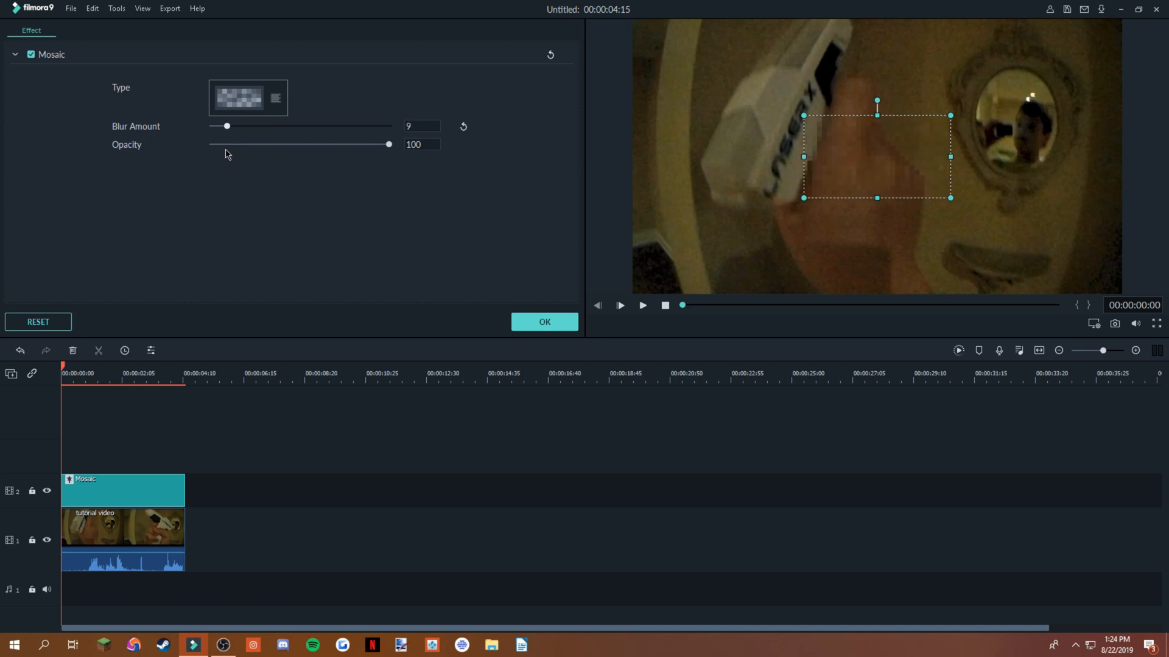
drag(227, 126, 252, 126)
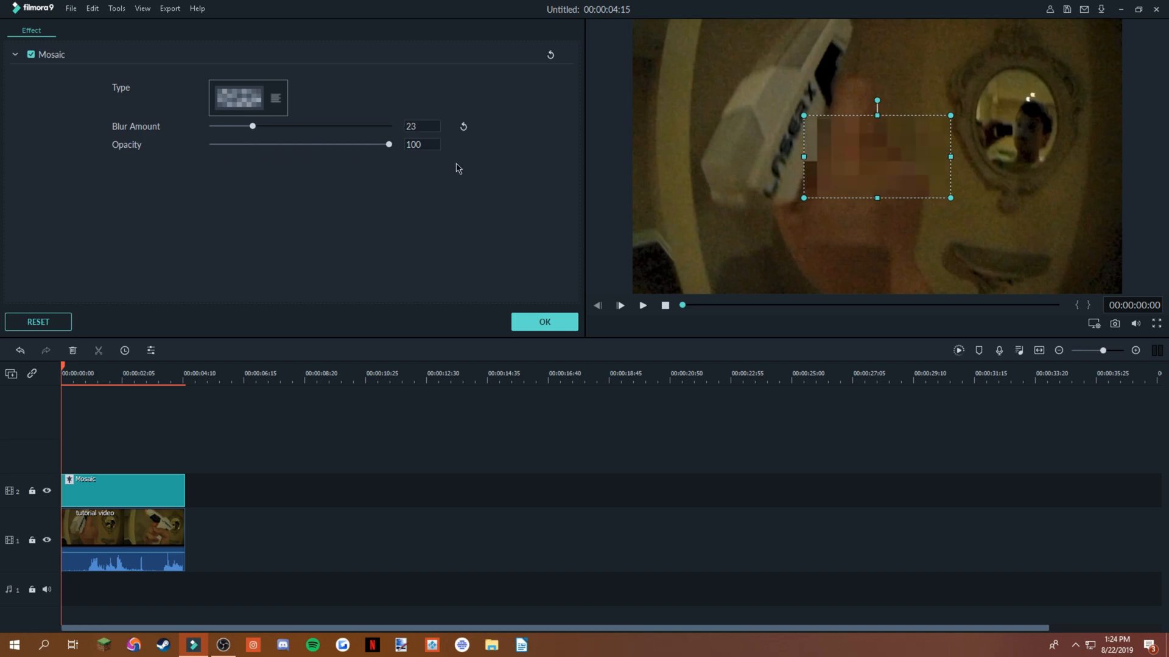
mouse_move(602, 242)
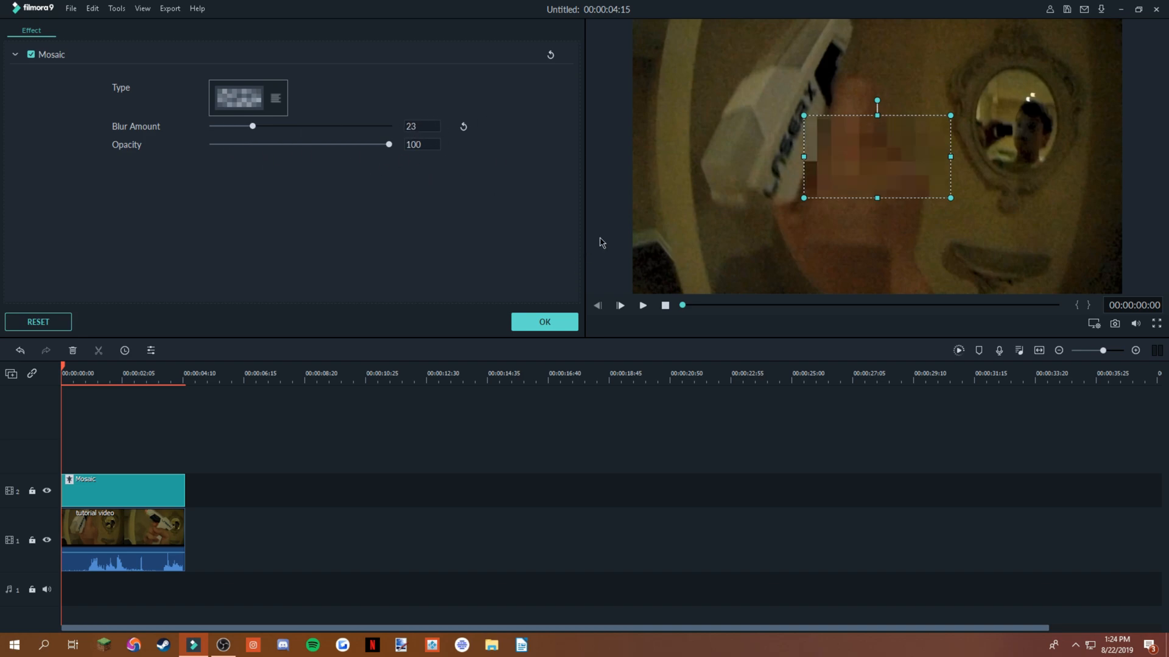
Try lower mosaic opacity values, then restore opacity to 100.
drag(389, 144, 385, 143)
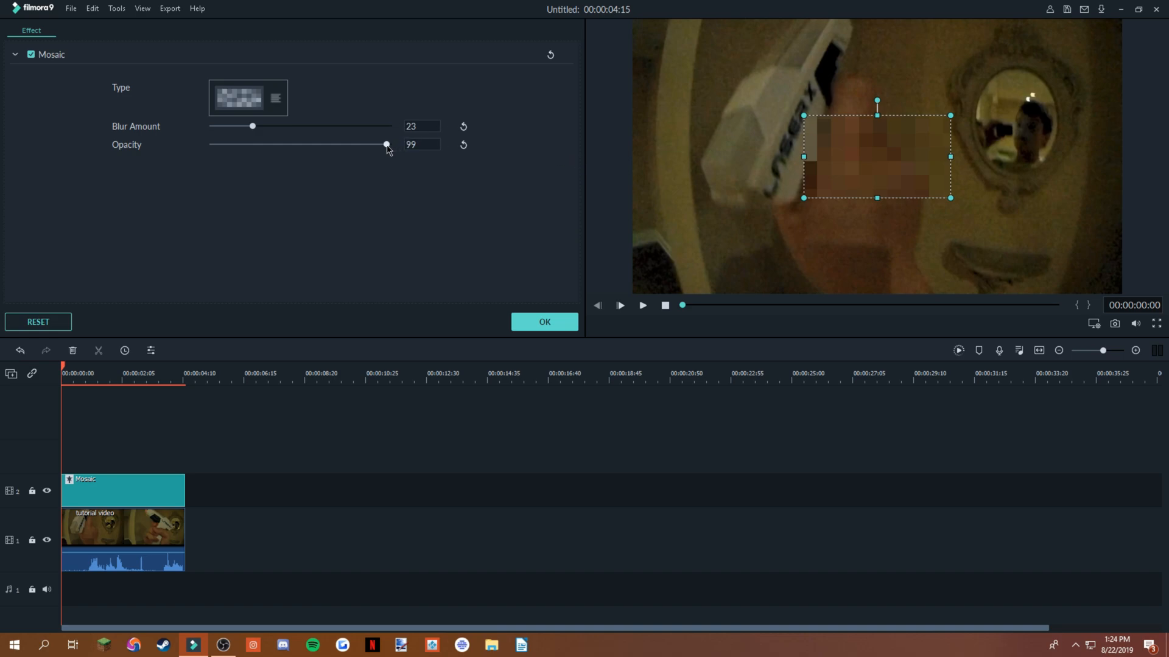
drag(385, 145, 212, 145)
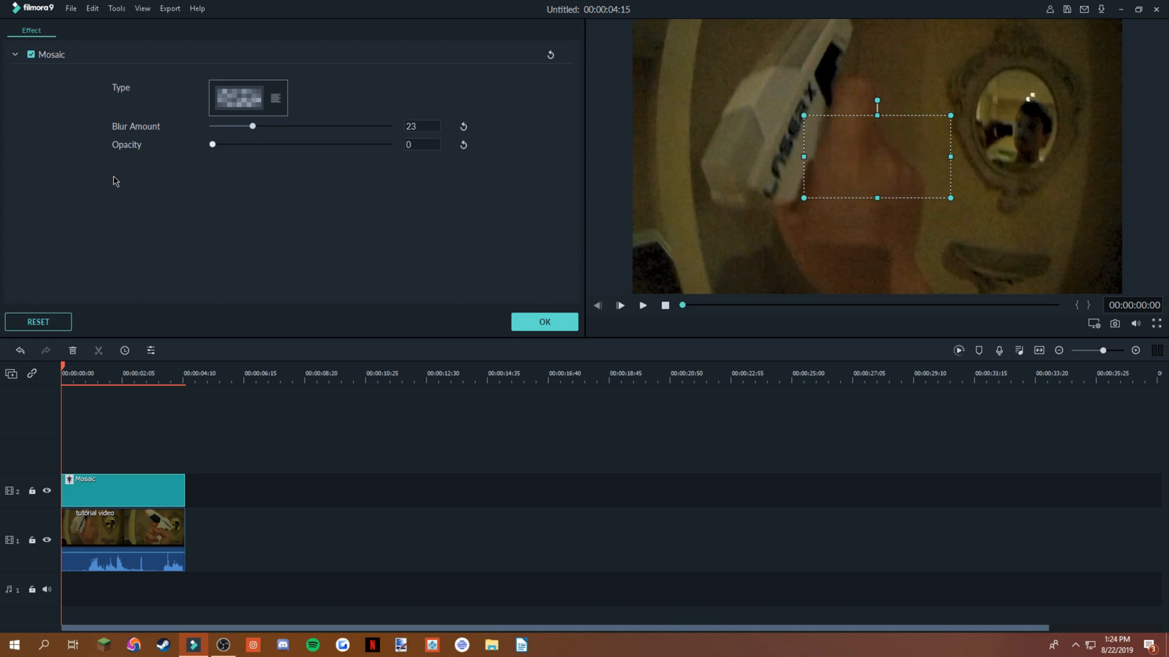
drag(212, 144, 282, 144)
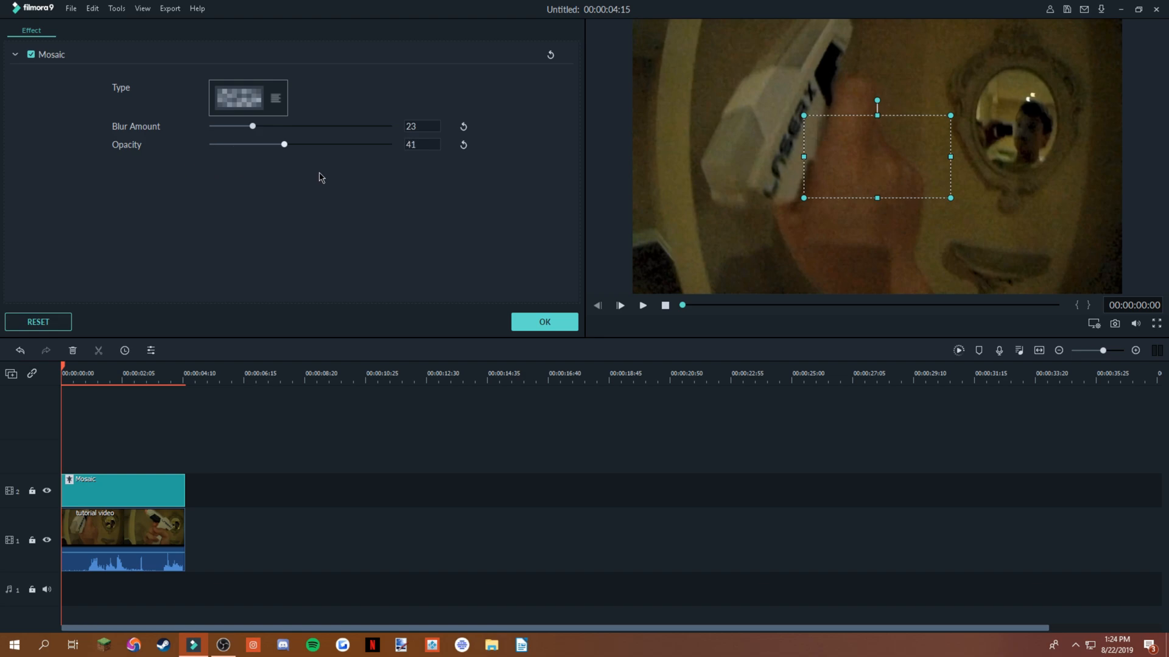
drag(282, 144, 389, 143)
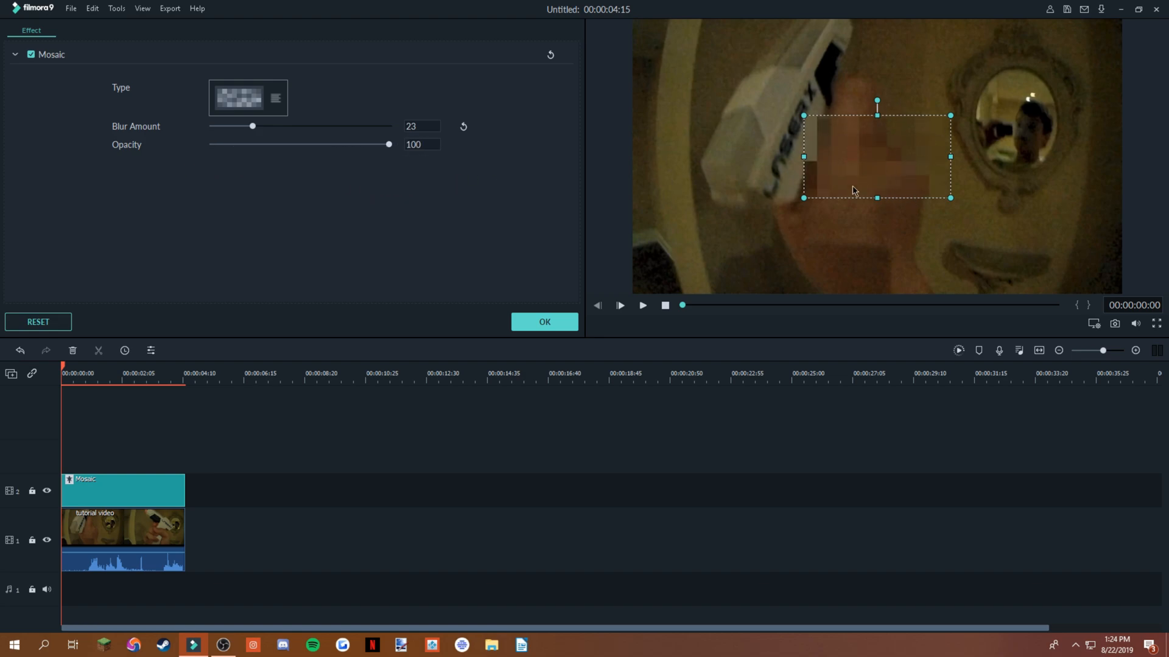
Move the pixelated patch onto the mirror face, make it taller, and confirm with OK.
drag(877, 156, 930, 157)
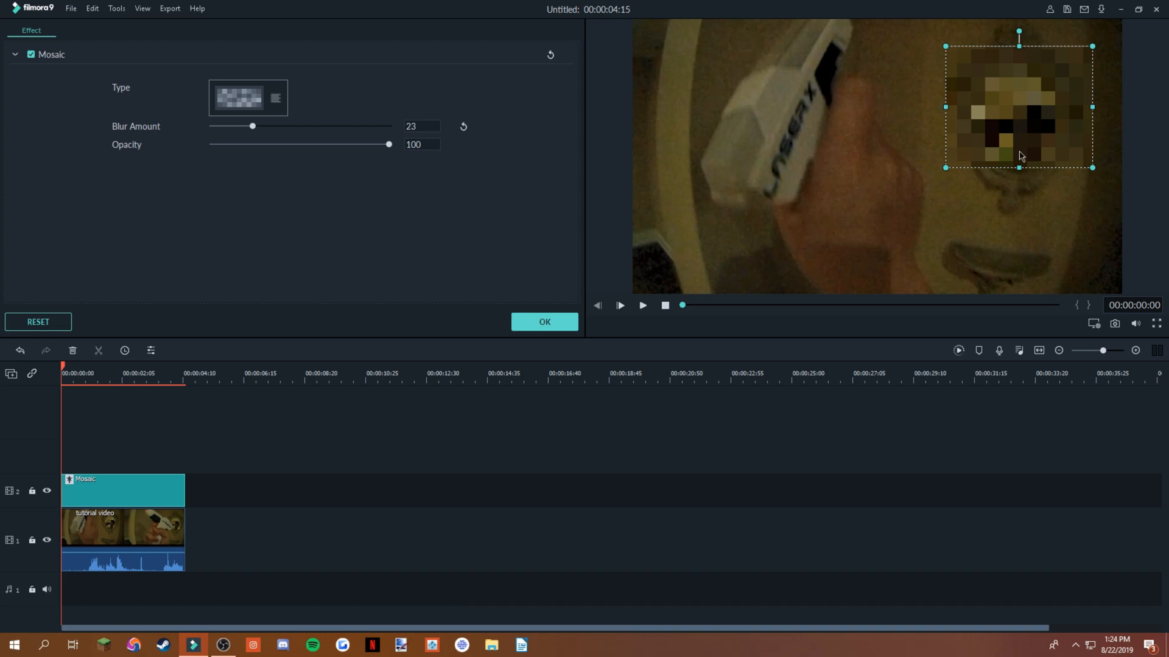
drag(1018, 167, 1018, 183)
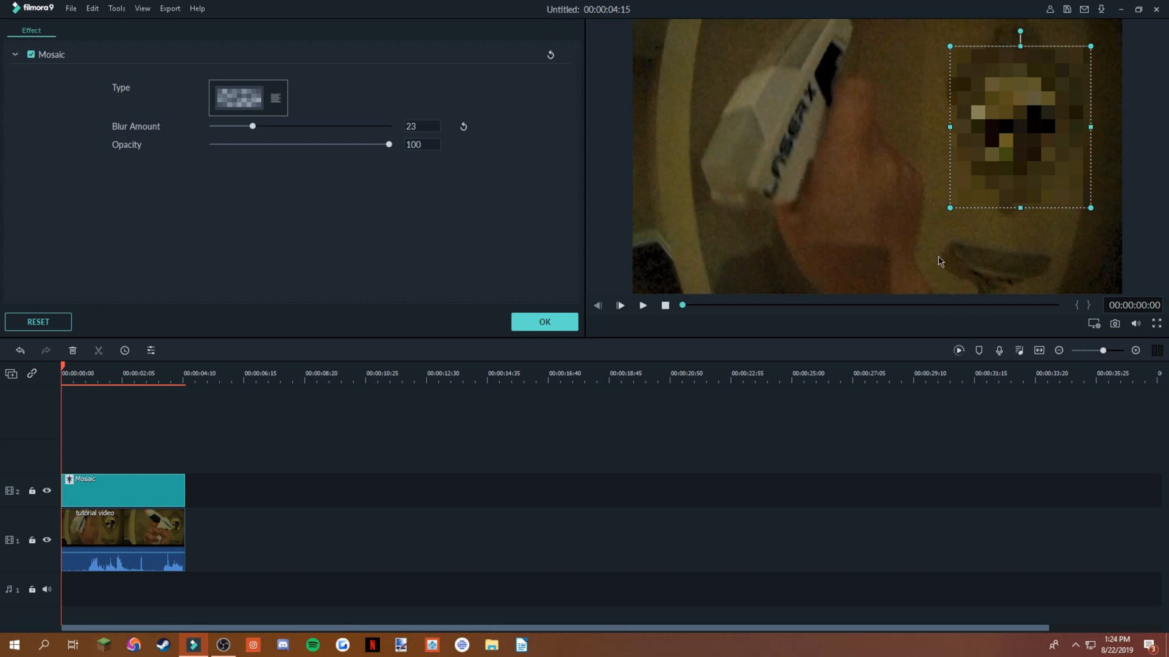
mouse_move(355, 431)
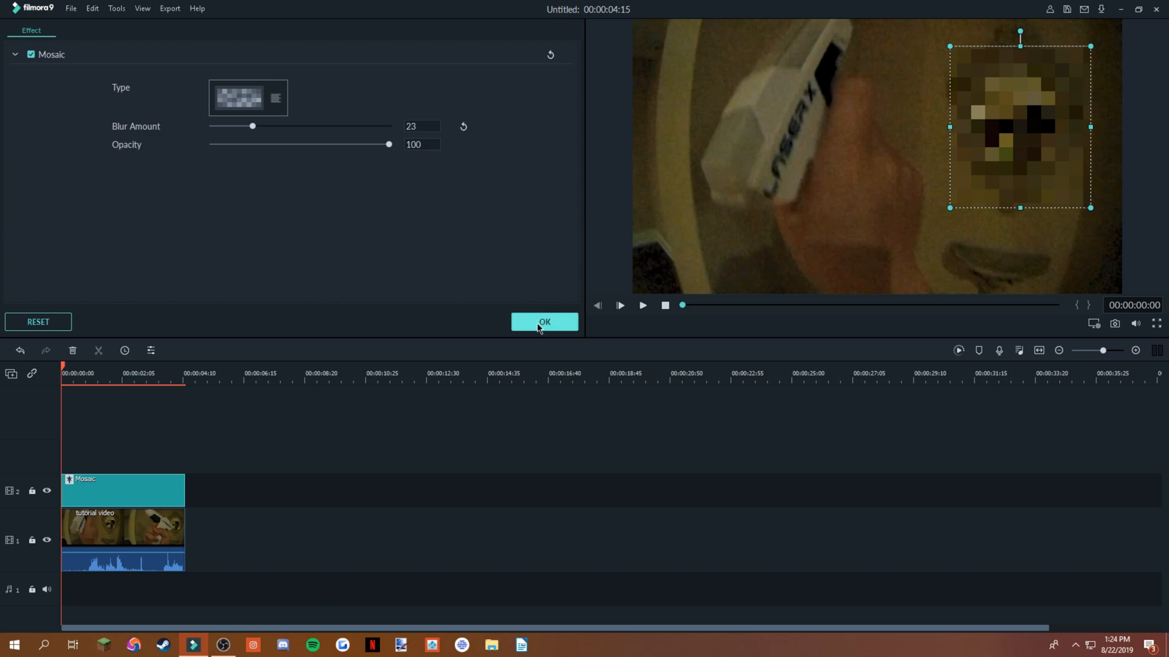
click(544, 321)
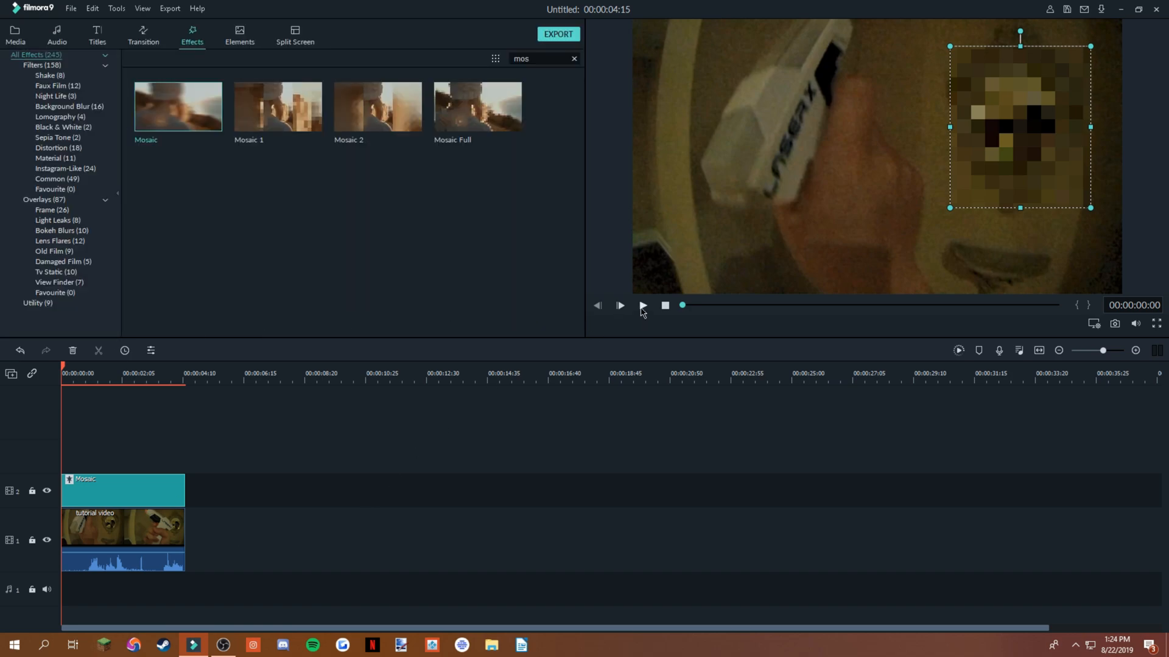
Play and replay the clip to check the mirror face stays pixelated.
click(641, 306)
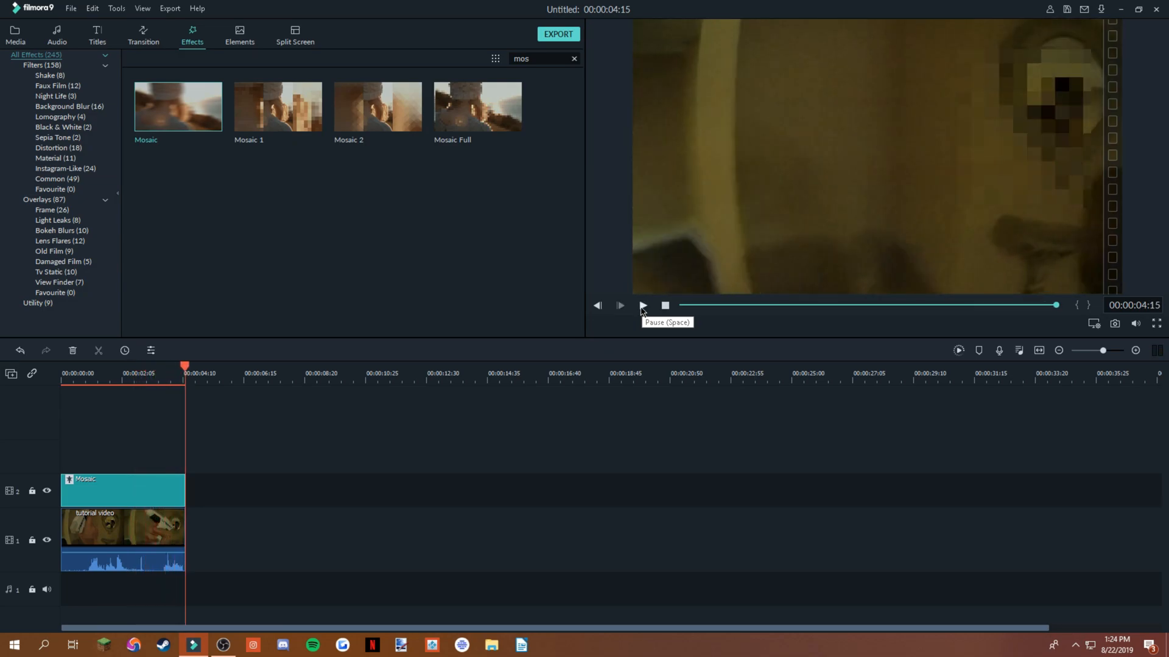
mouse_move(620, 306)
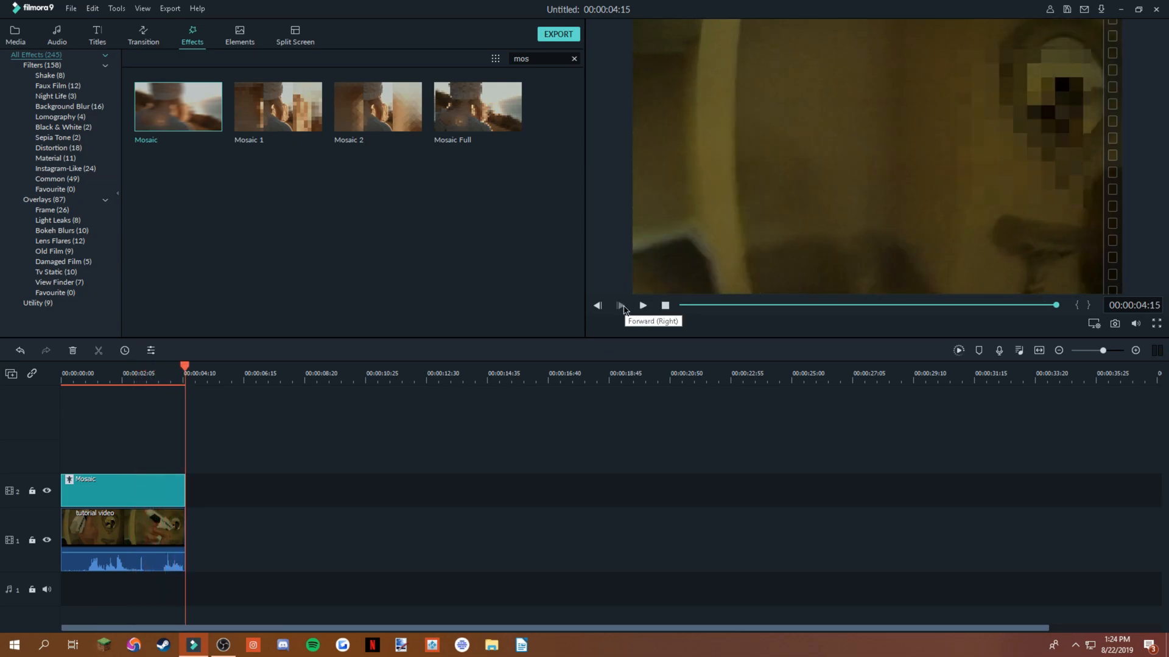
click(597, 305)
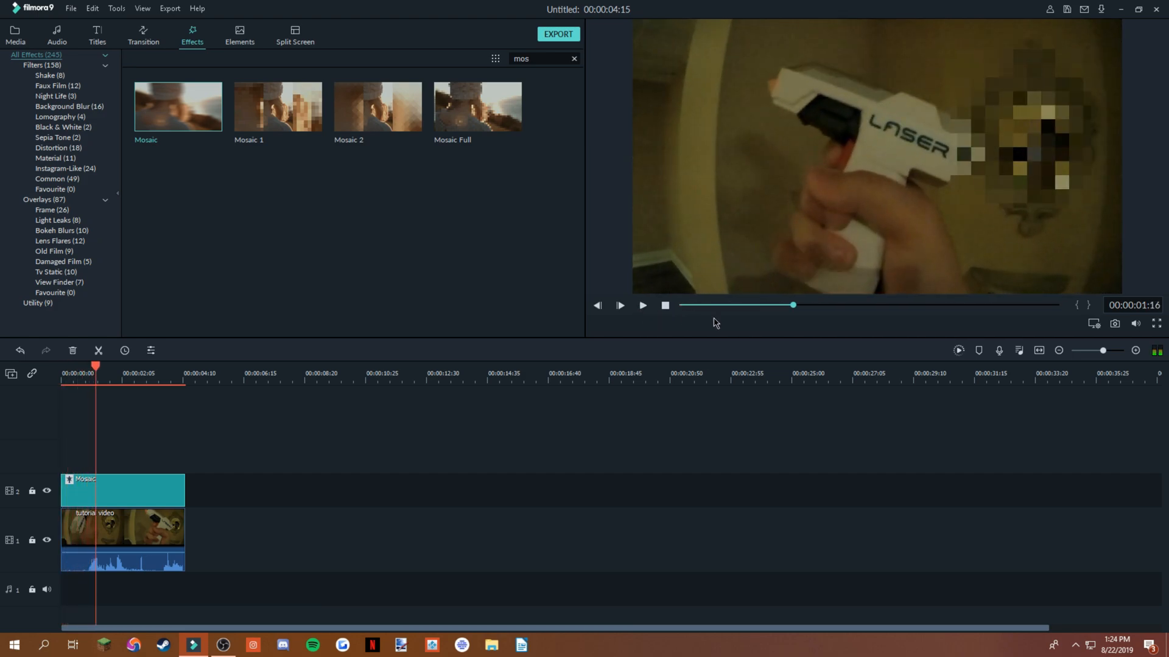
mouse_move(939, 332)
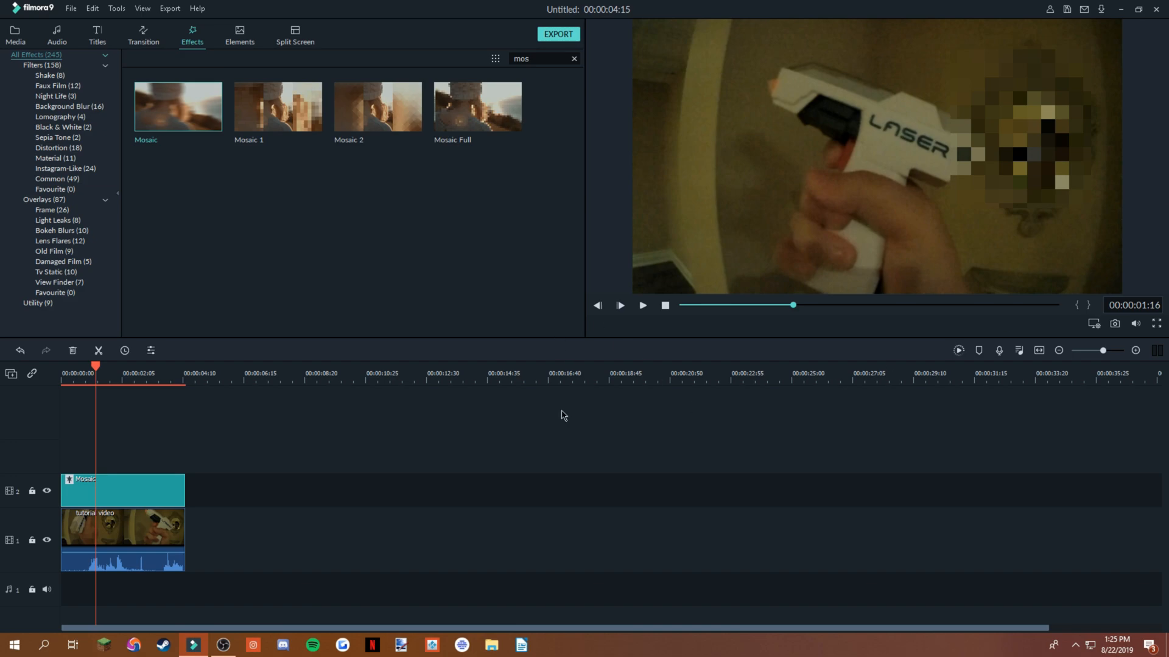
mouse_move(613, 338)
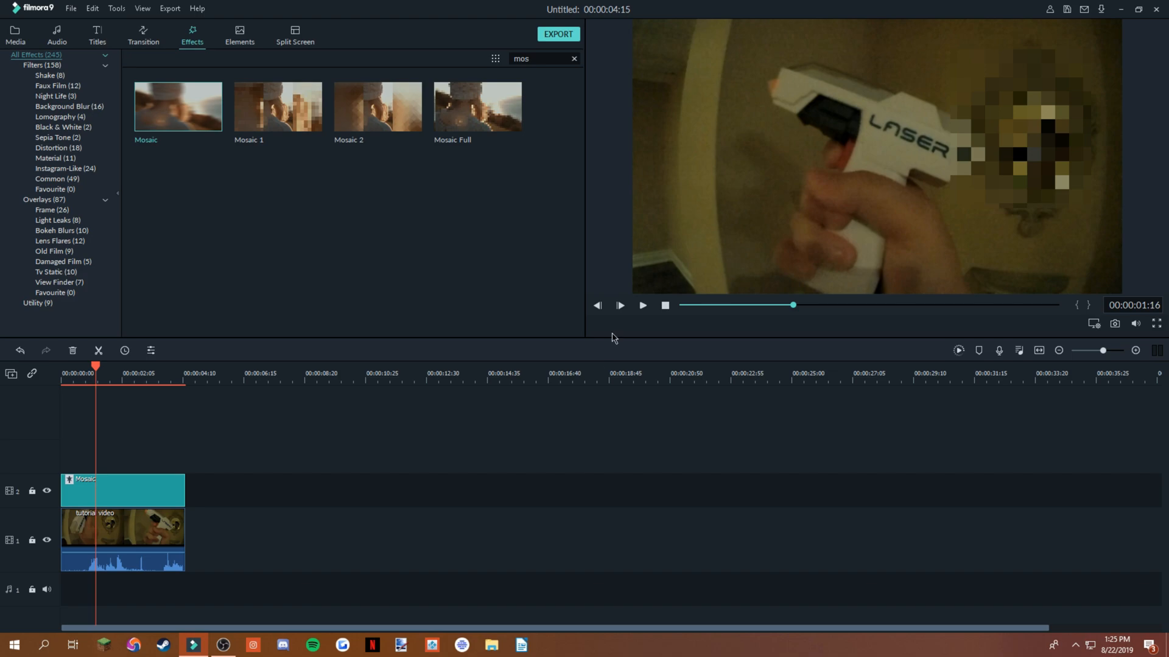
mouse_move(829, 580)
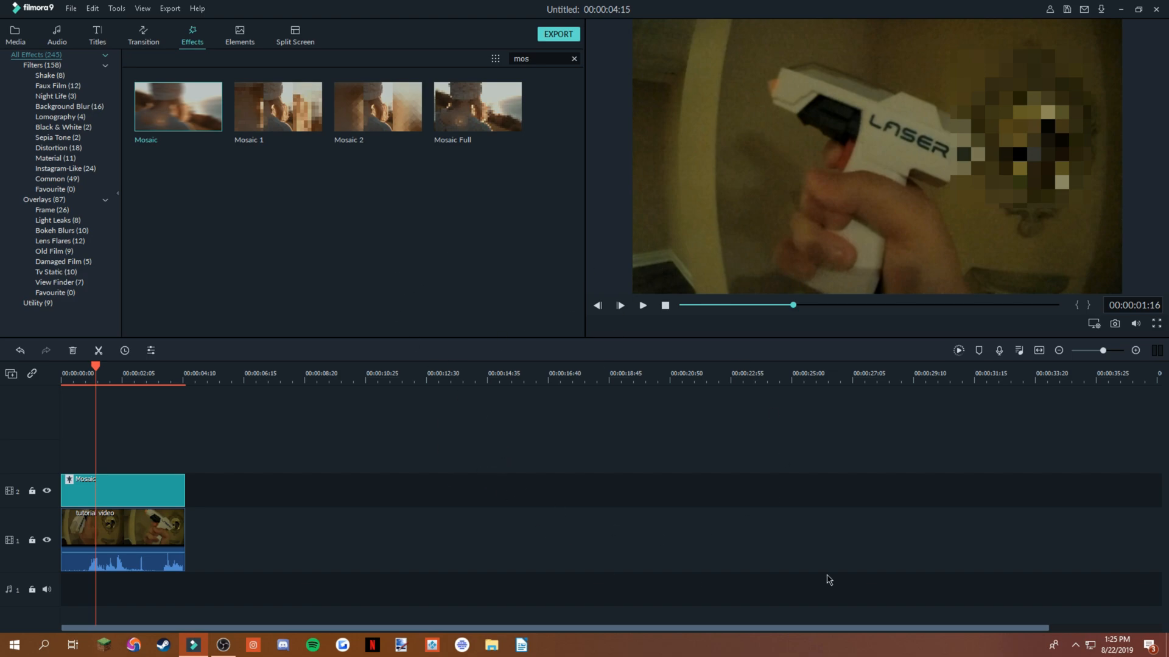
mouse_move(777, 560)
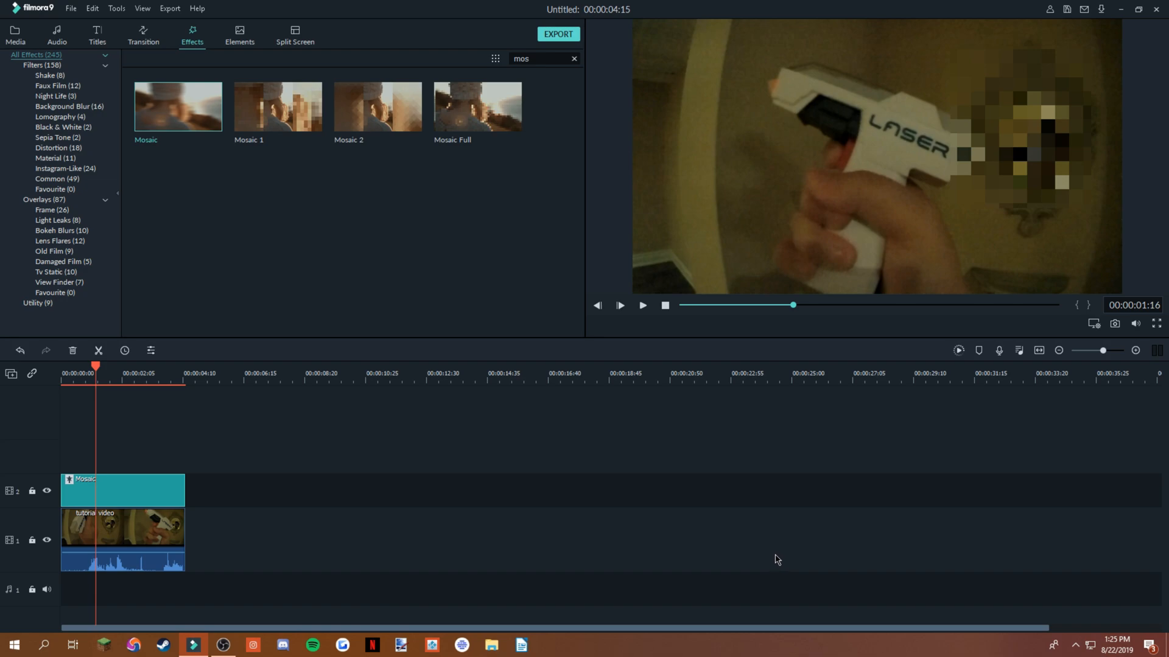
mouse_move(715, 350)
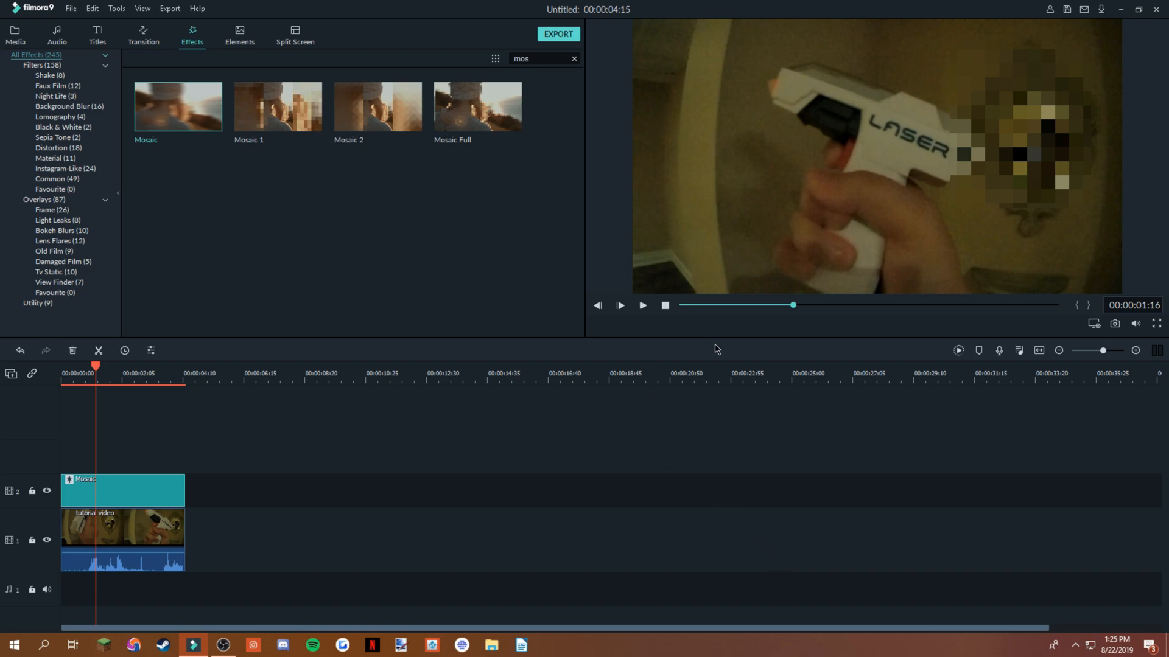
mouse_move(624, 387)
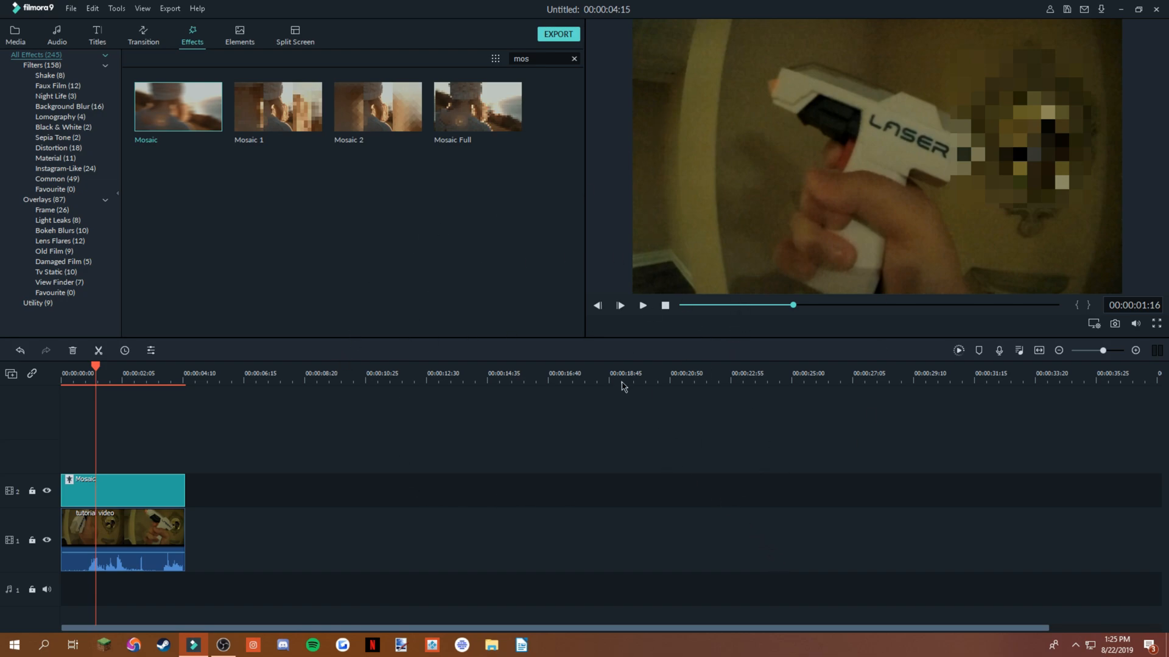